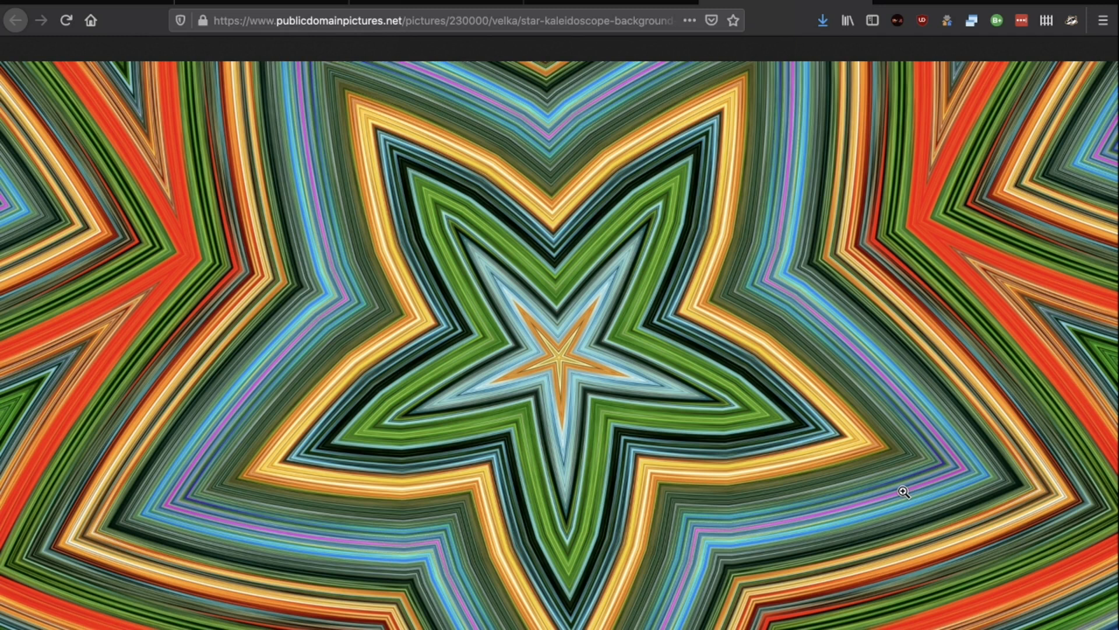
{"action": "mouse_move", "coordinate": [568, 230]}
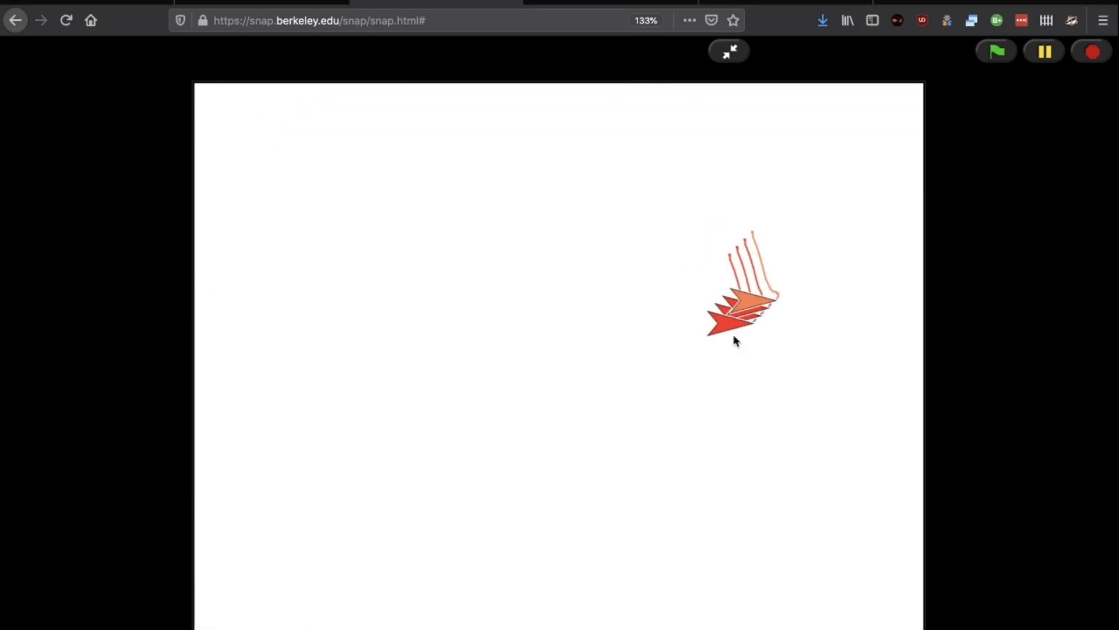
- Watch the four-sprite demo on the full-screen stage, then exit back to the editor
{"action": "left_click", "coordinate": [996, 51]}
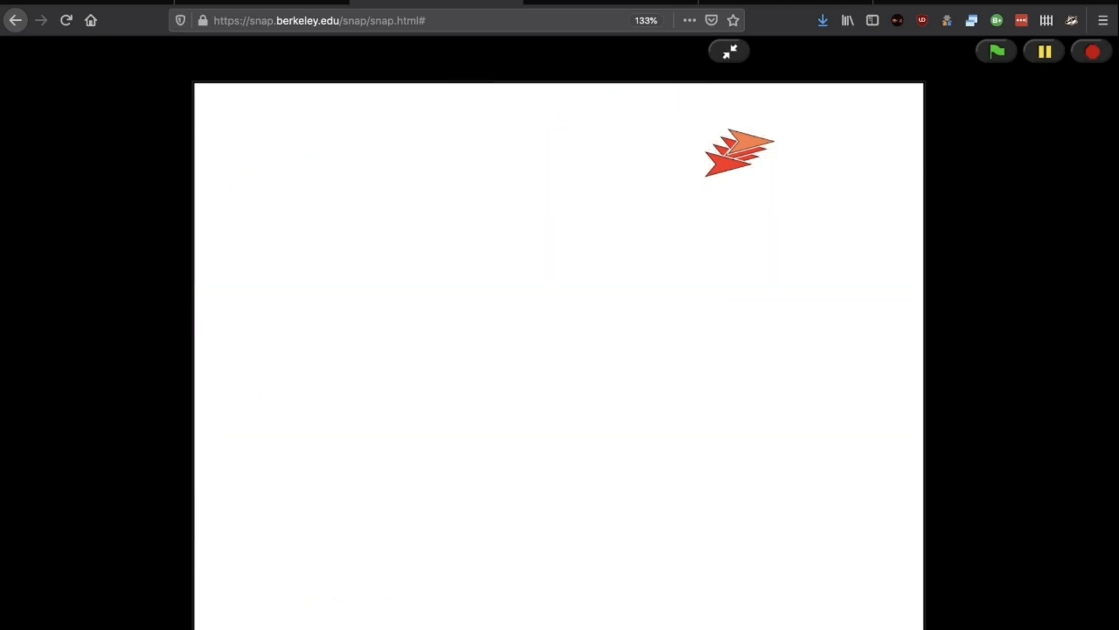
{"action": "left_click", "coordinate": [1000, 51]}
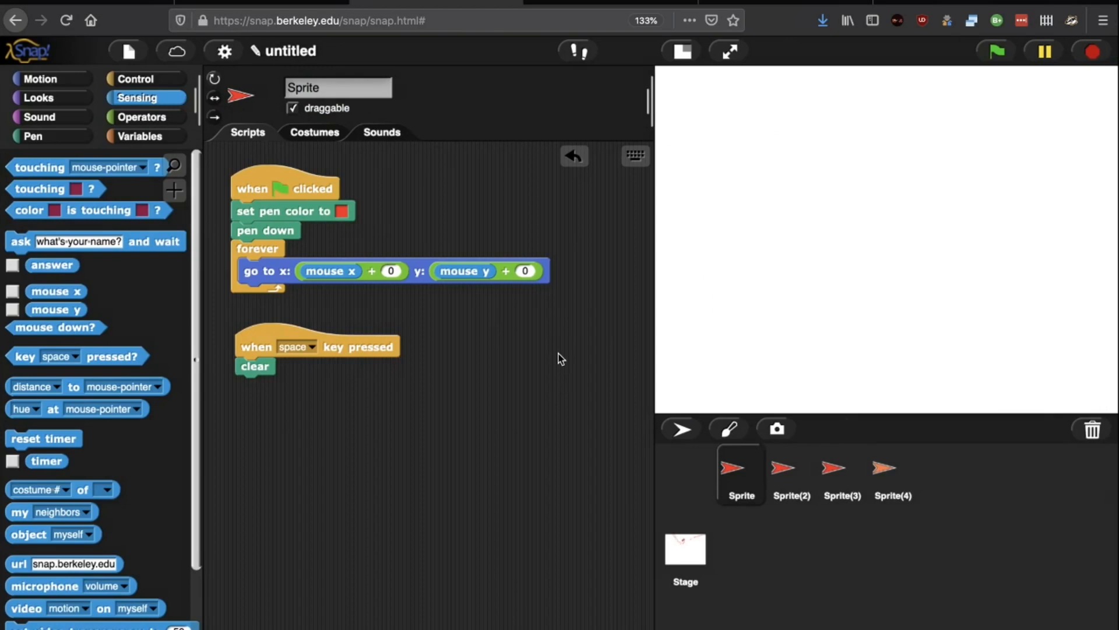
{"action": "mouse_move", "coordinate": [337, 316]}
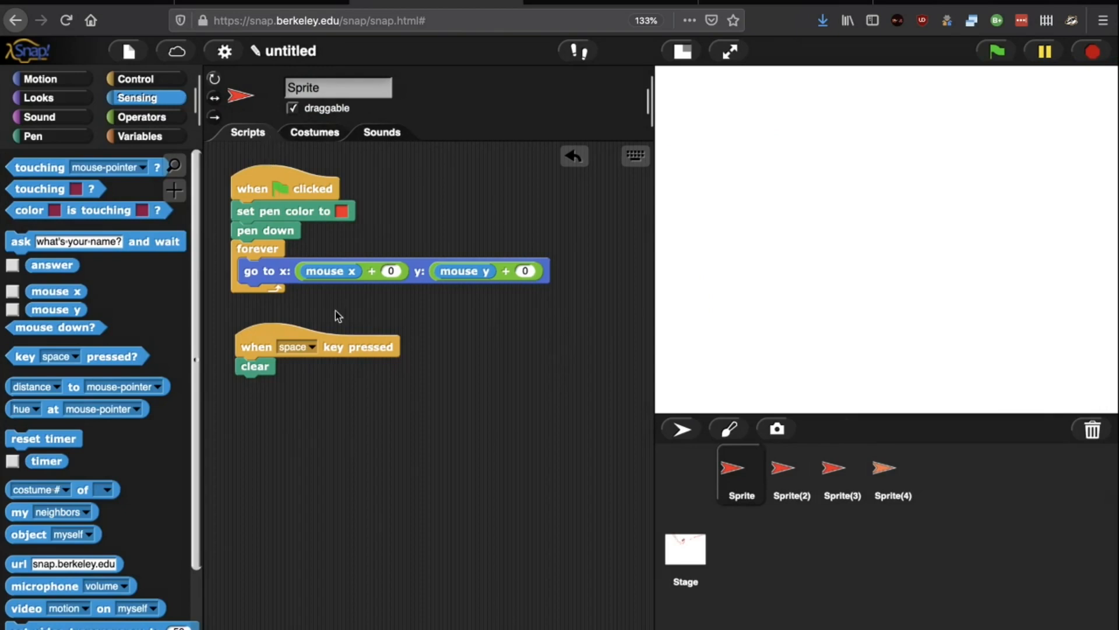
{"action": "mouse_move", "coordinate": [292, 245]}
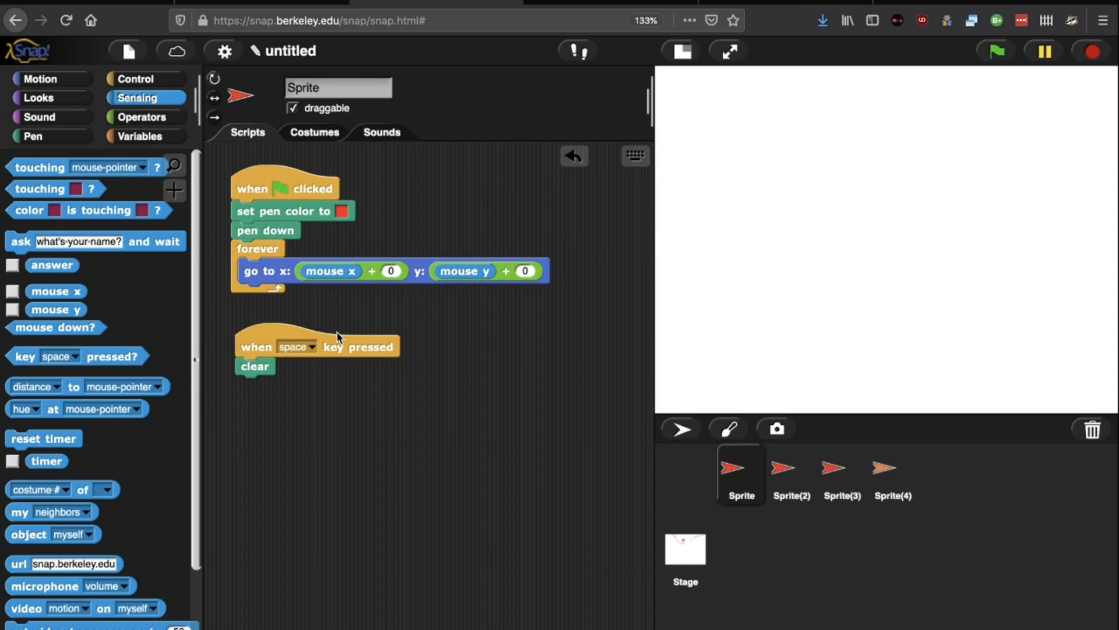
{"action": "mouse_move", "coordinate": [330, 187]}
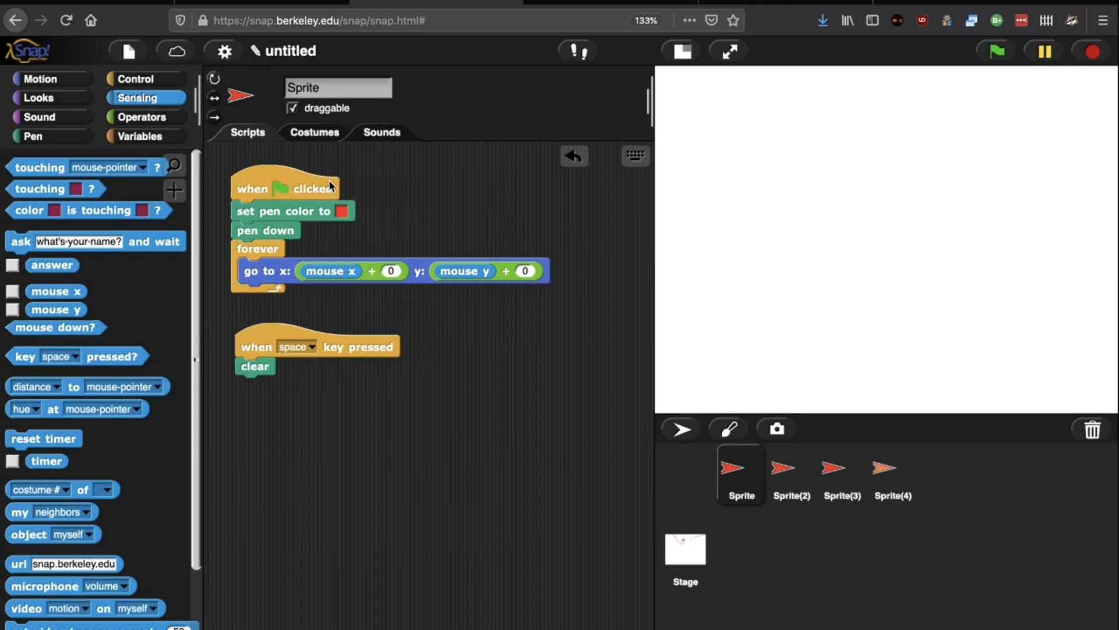
{"action": "mouse_move", "coordinate": [220, 231]}
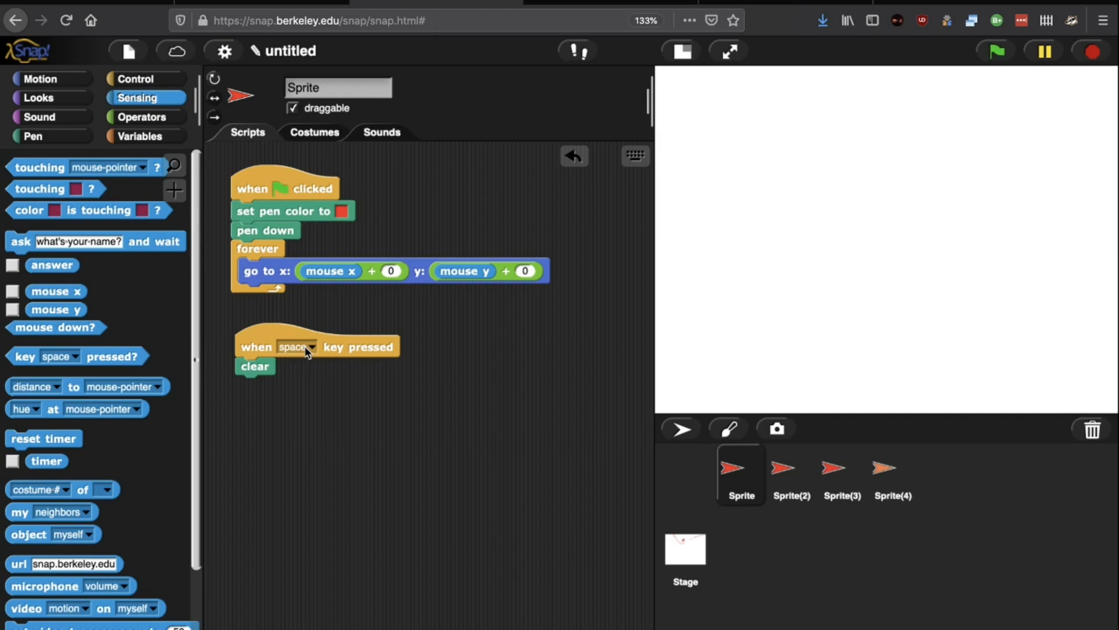
{"action": "mouse_move", "coordinate": [456, 405]}
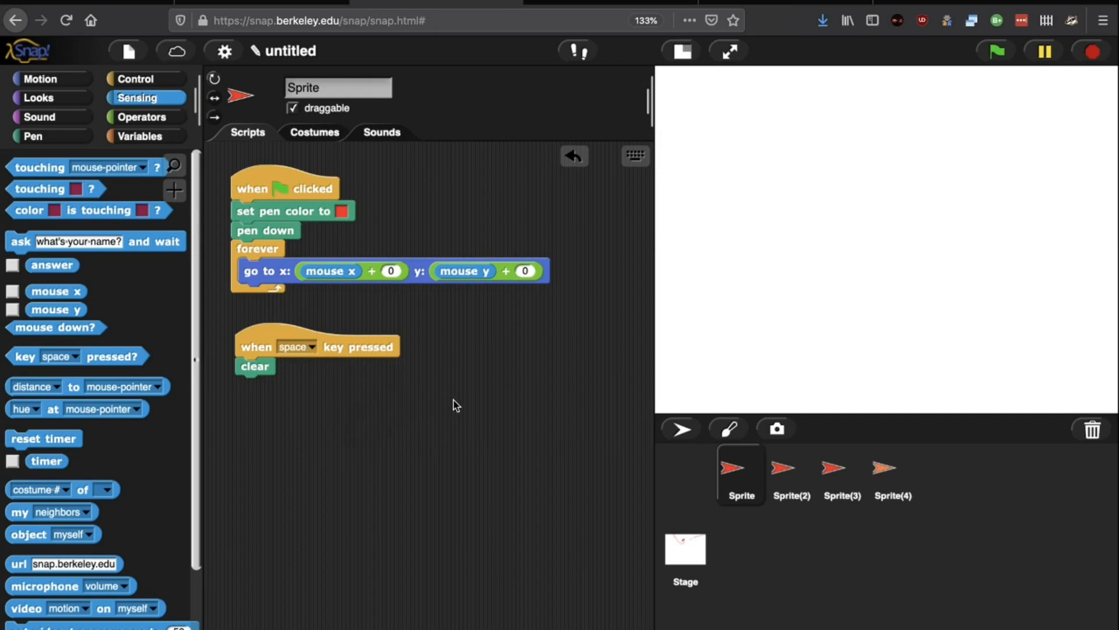
{"action": "mouse_move", "coordinate": [453, 293]}
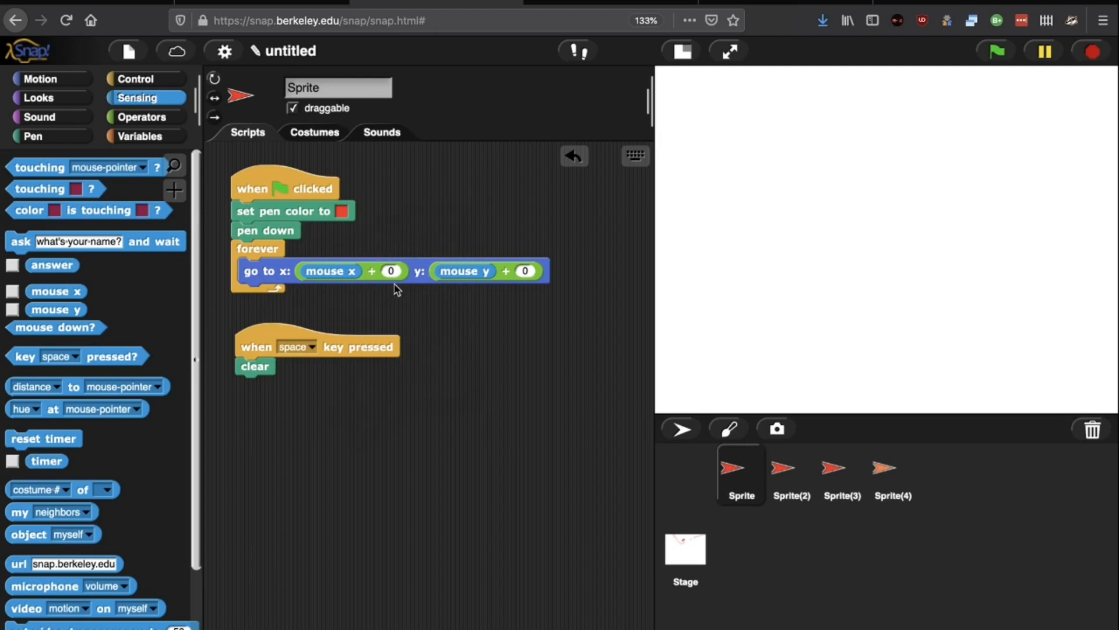
- Review the 'go to x: mouse x + 0' script and show the Operators palette
{"action": "left_click", "coordinate": [145, 117]}
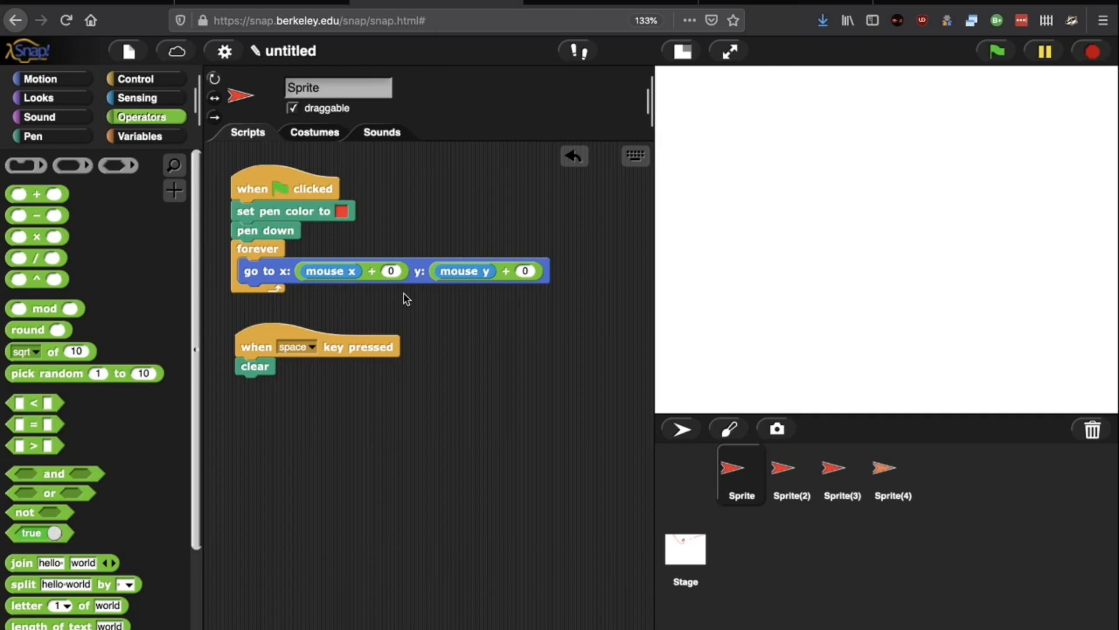
{"action": "mouse_move", "coordinate": [392, 295]}
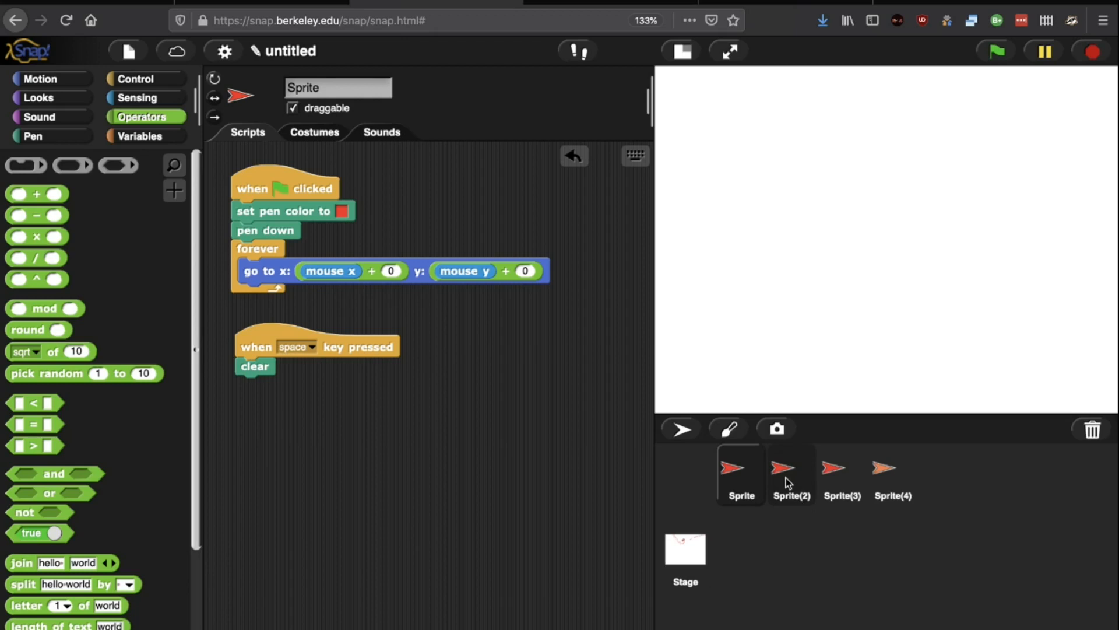
- Compare the sprites' offsets 5, 10 and 15, then start a new empty project
{"action": "left_click", "coordinate": [784, 472]}
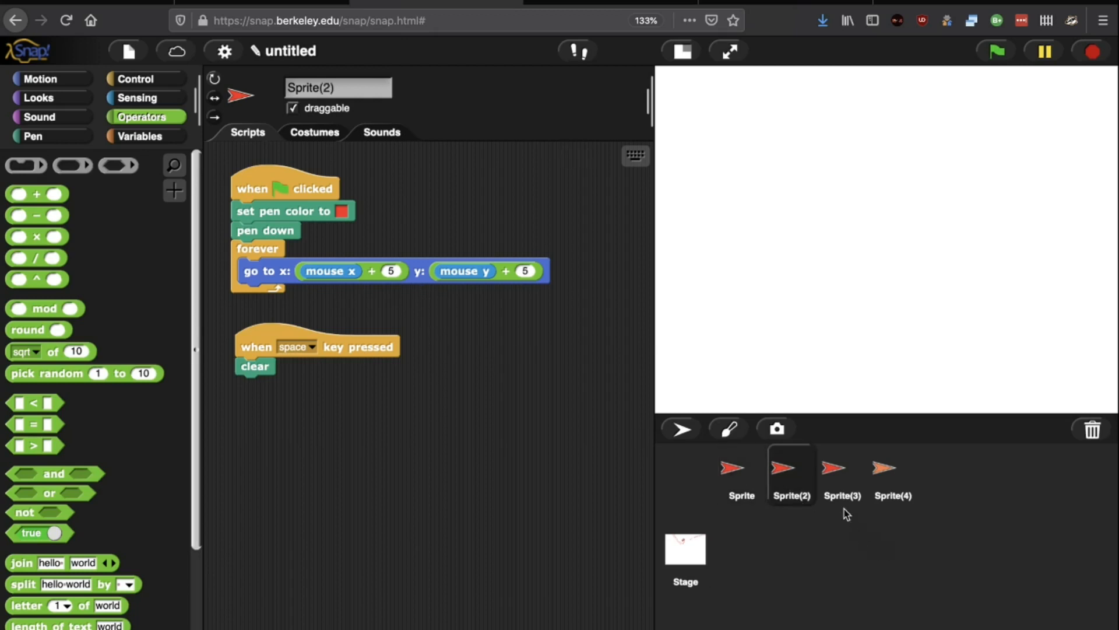
{"action": "left_click", "coordinate": [892, 475]}
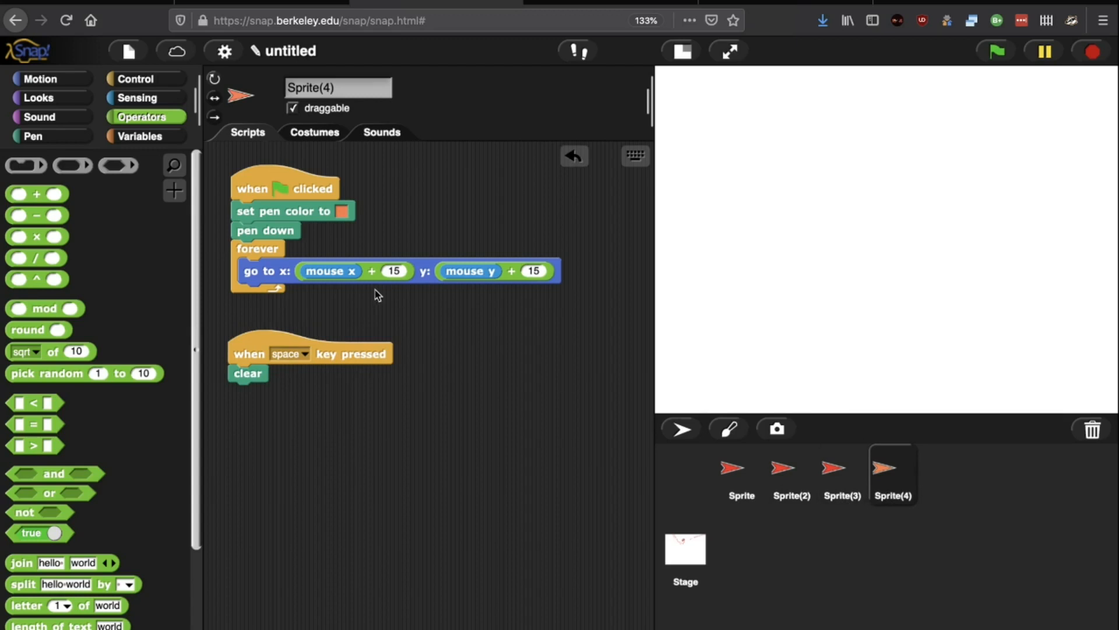
{"action": "left_click", "coordinate": [735, 472]}
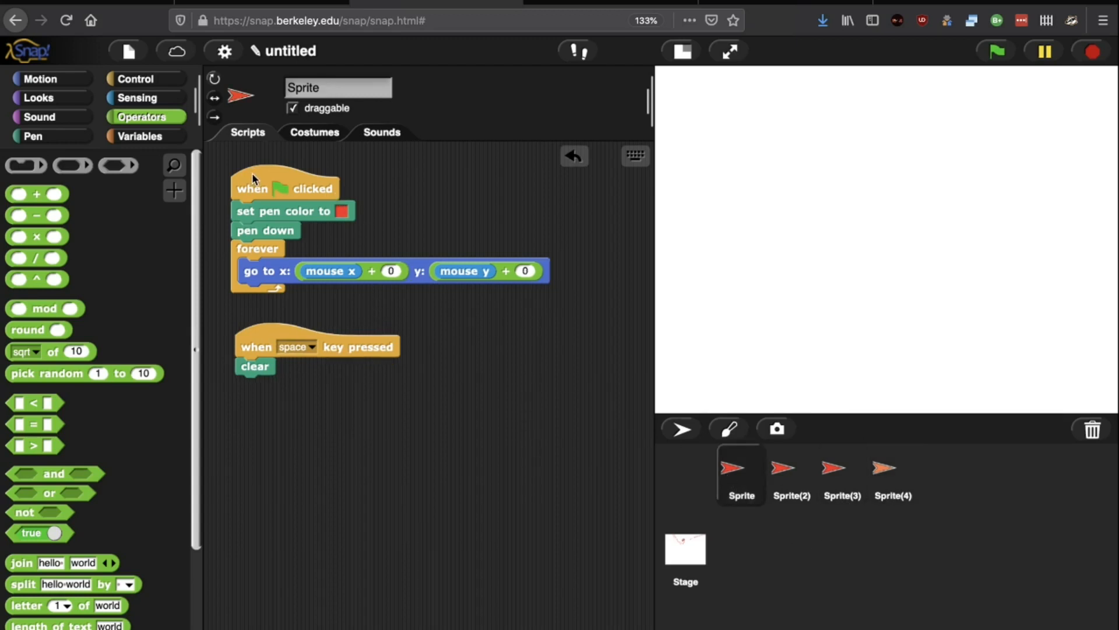
{"action": "left_click", "coordinate": [842, 470]}
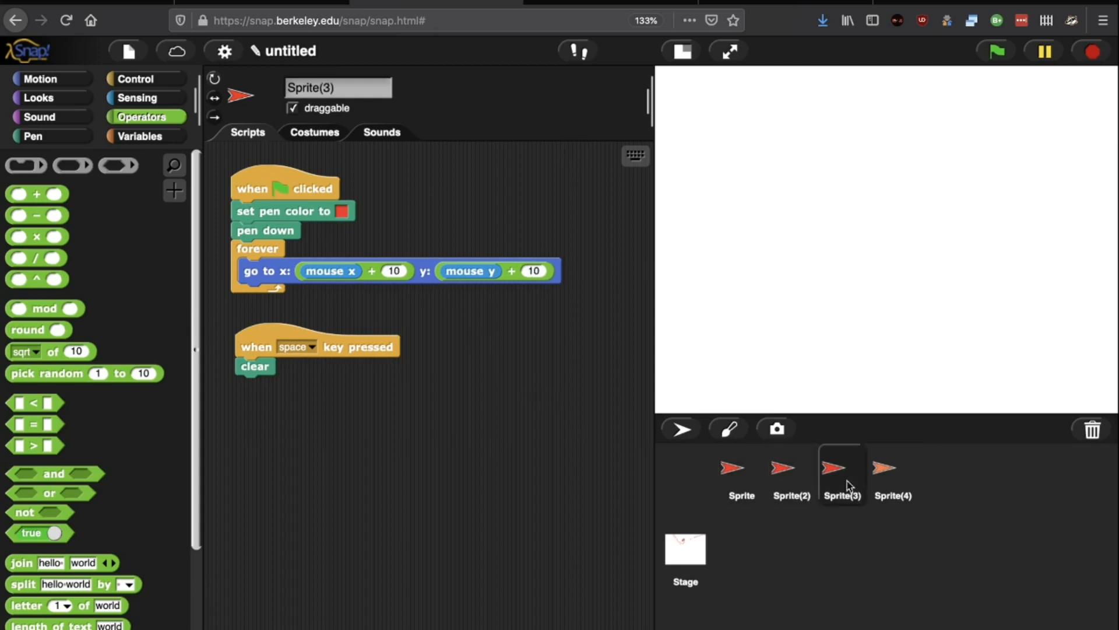
{"action": "left_click", "coordinate": [741, 471]}
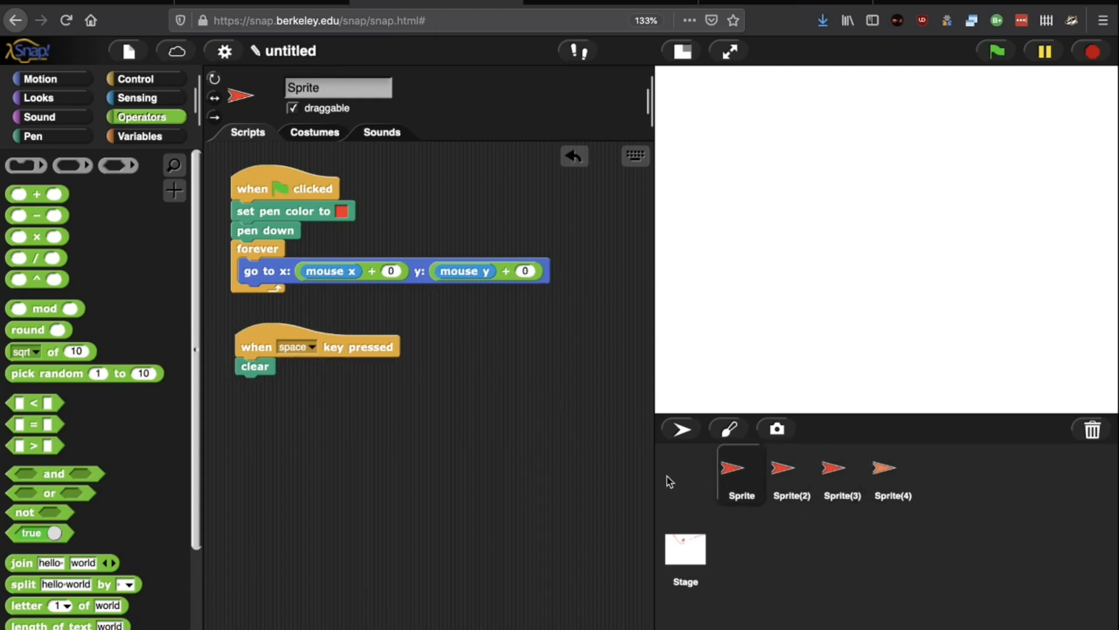
{"action": "right_click", "coordinate": [735, 468]}
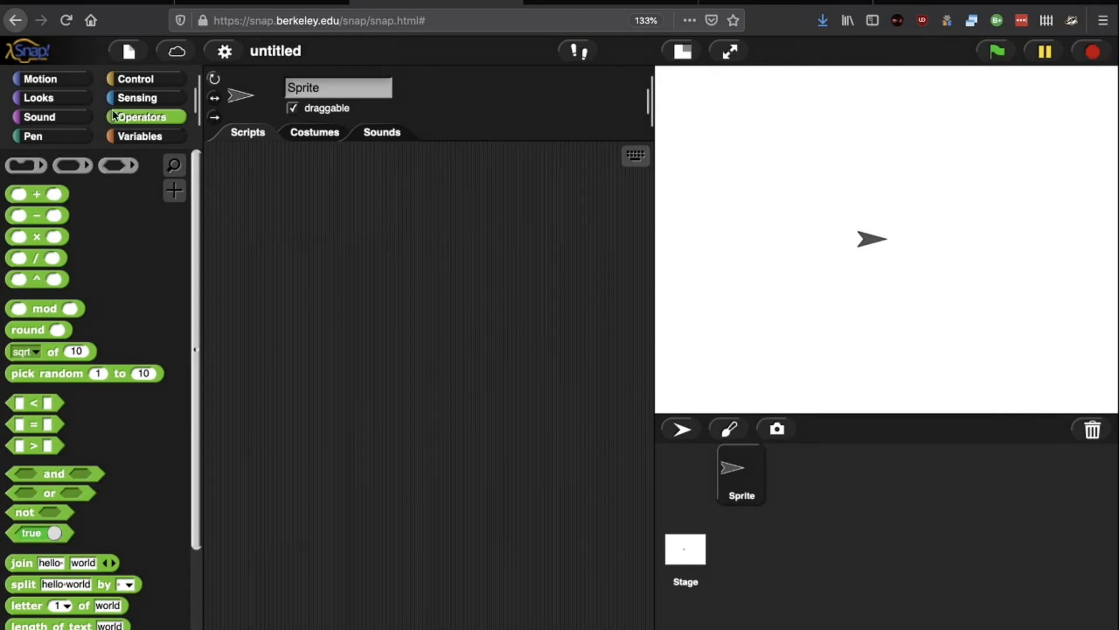
- Build a 'when flag clicked' script that sets the pen colour to blue and puts the pen down
{"action": "left_click", "coordinate": [136, 79]}
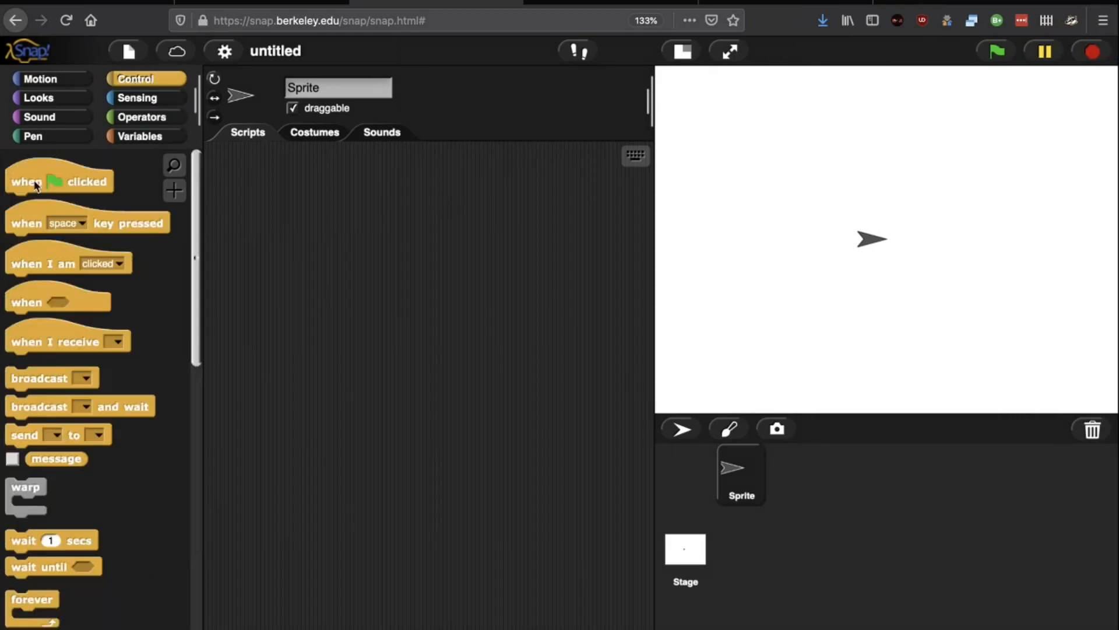
{"action": "left_click_drag", "start_coordinate": [61, 181], "coordinate": [280, 206]}
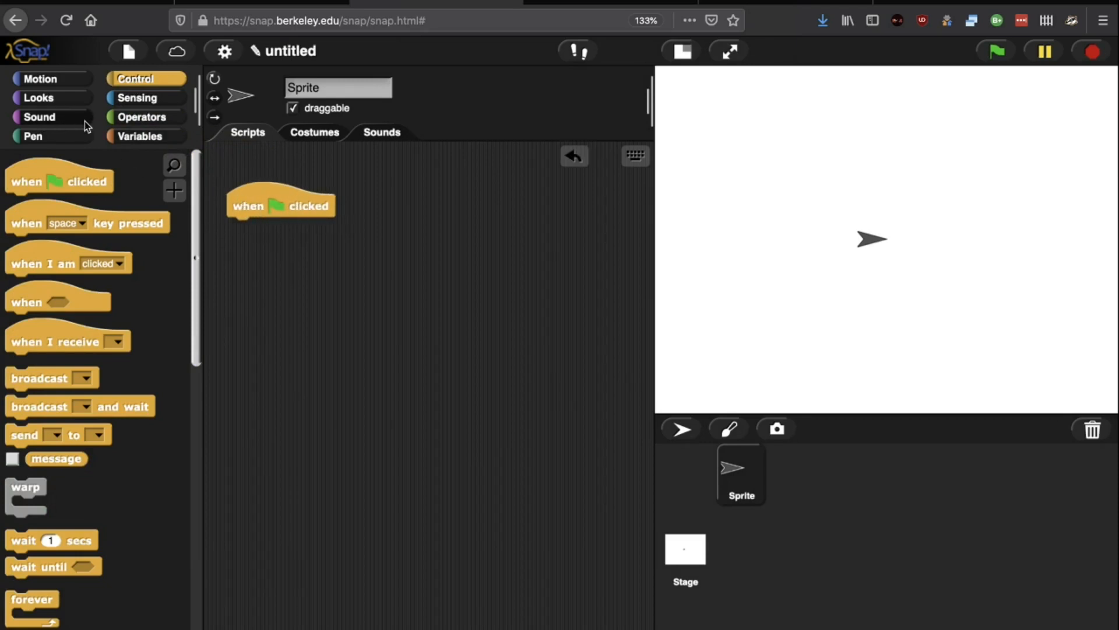
{"action": "left_click", "coordinate": [33, 136]}
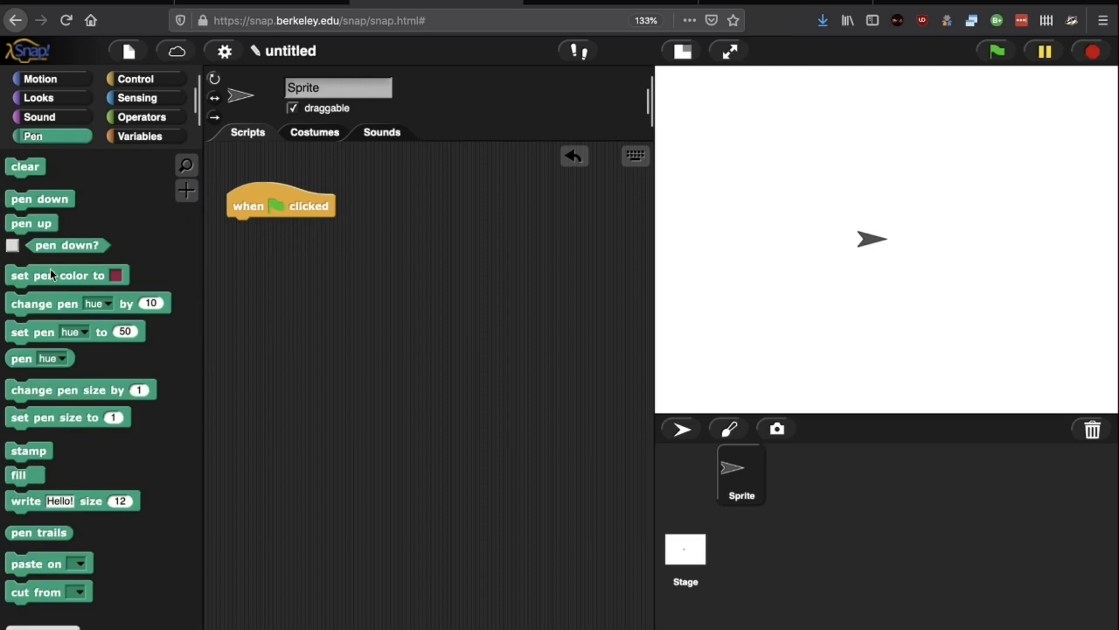
{"action": "left_click_drag", "start_coordinate": [58, 275], "coordinate": [271, 235]}
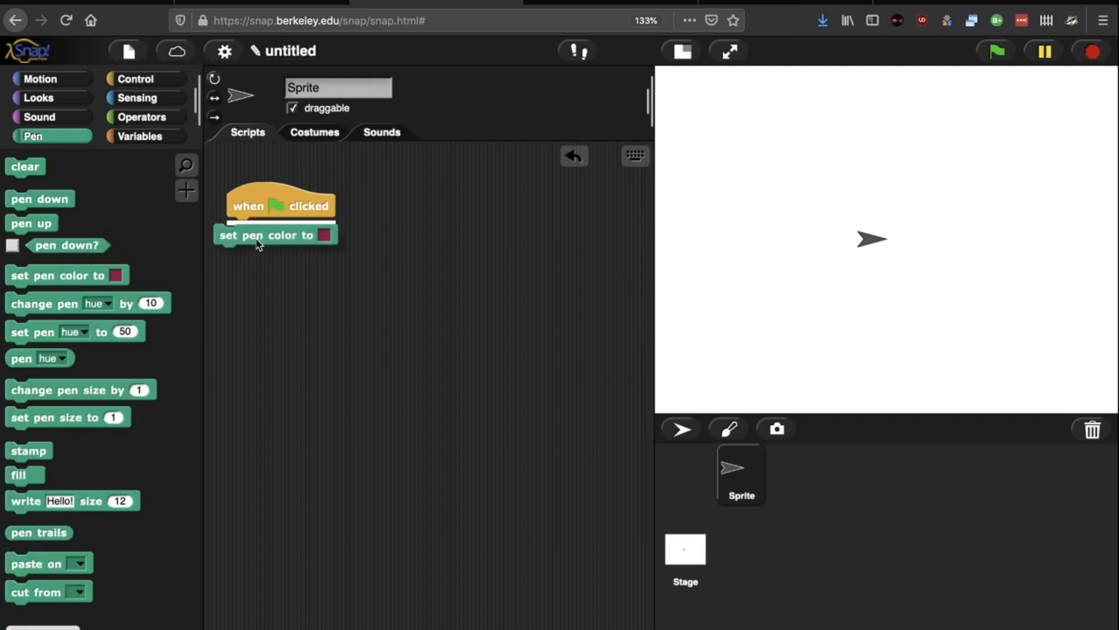
{"action": "left_click", "coordinate": [327, 235]}
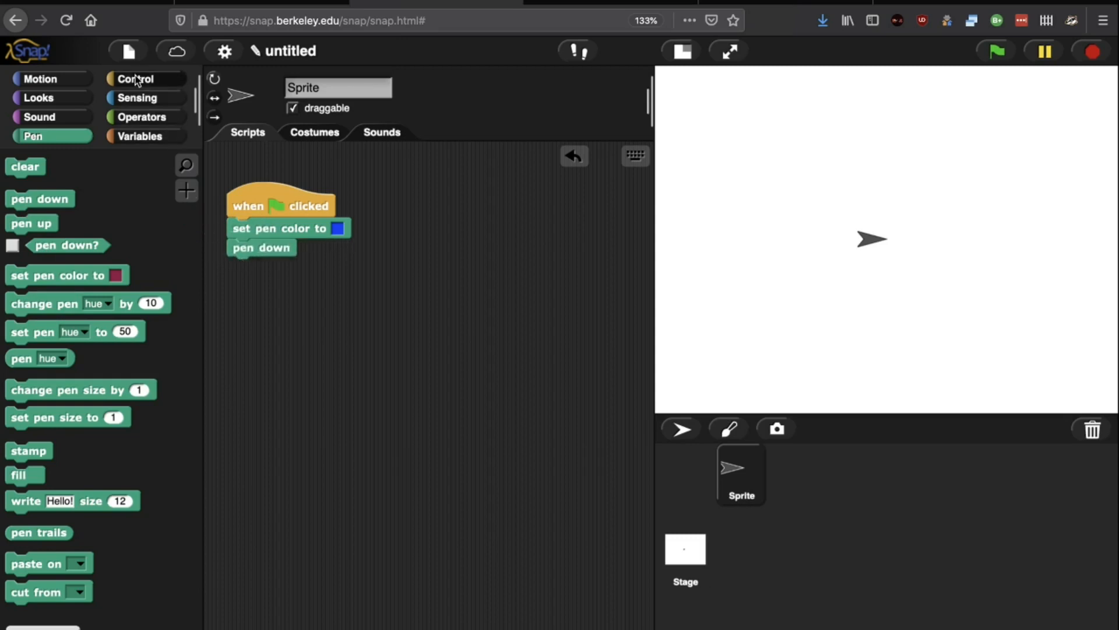
- Attach a forever loop below pen down holding a 'go to x: y:' block
{"action": "left_click", "coordinate": [135, 79]}
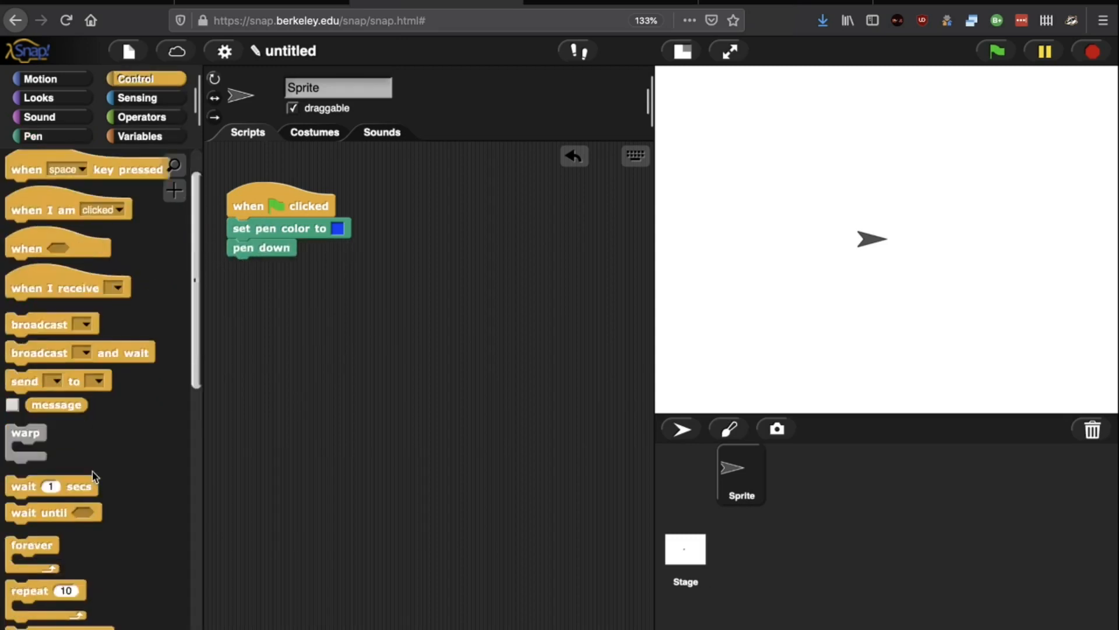
{"action": "left_click_drag", "start_coordinate": [31, 545], "coordinate": [241, 289]}
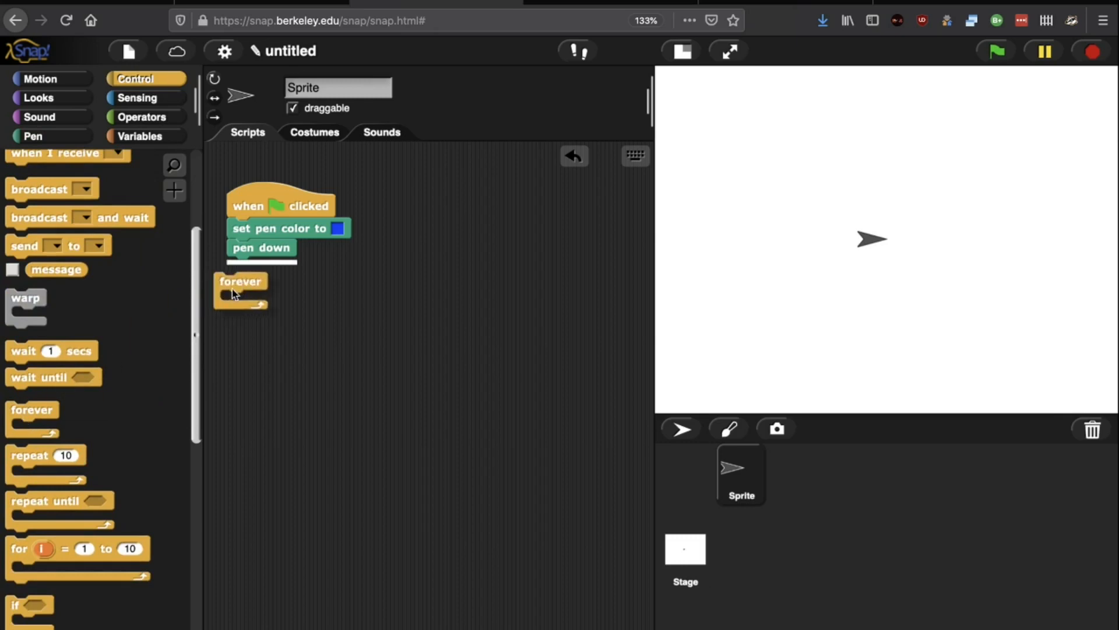
{"action": "left_click_drag", "start_coordinate": [240, 280], "coordinate": [253, 264]}
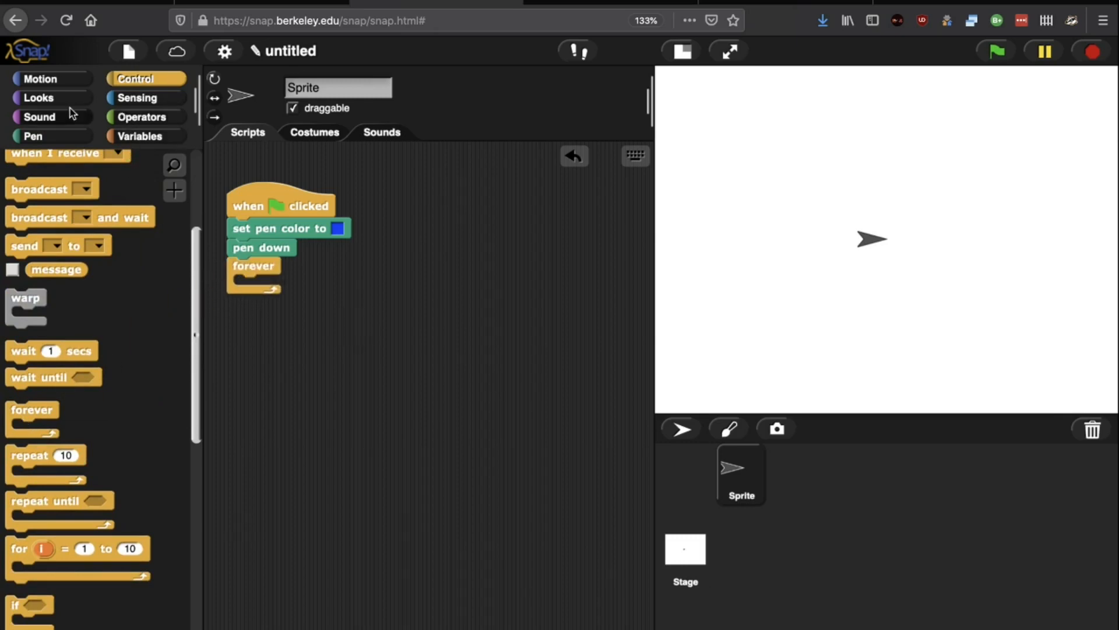
{"action": "left_click", "coordinate": [37, 79]}
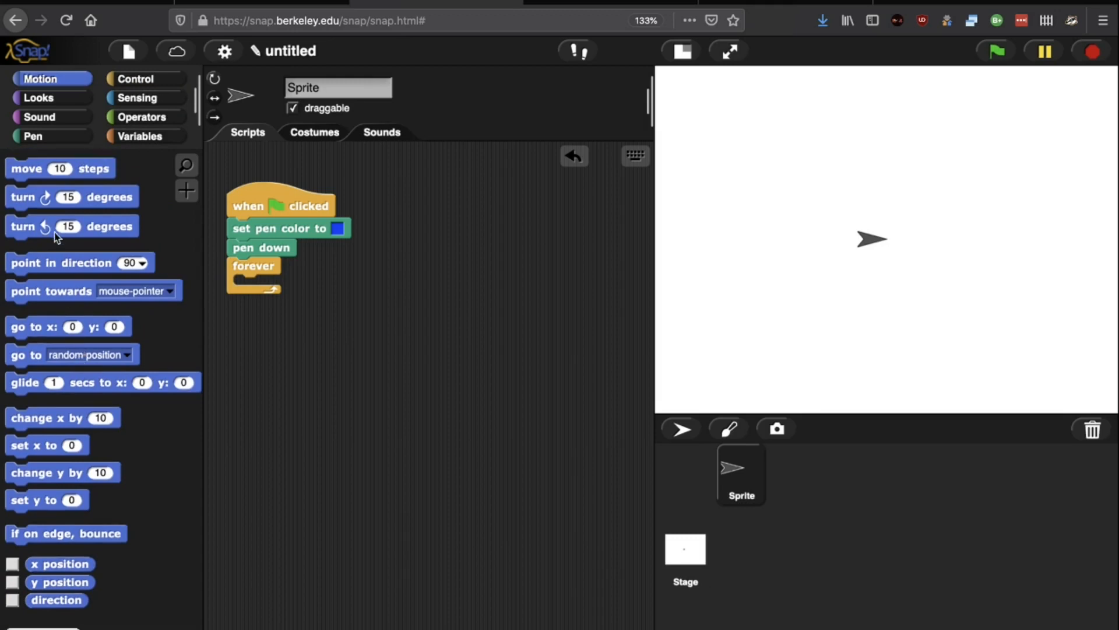
{"action": "scroll", "scroll_direction": "down", "scroll_amount": 3}
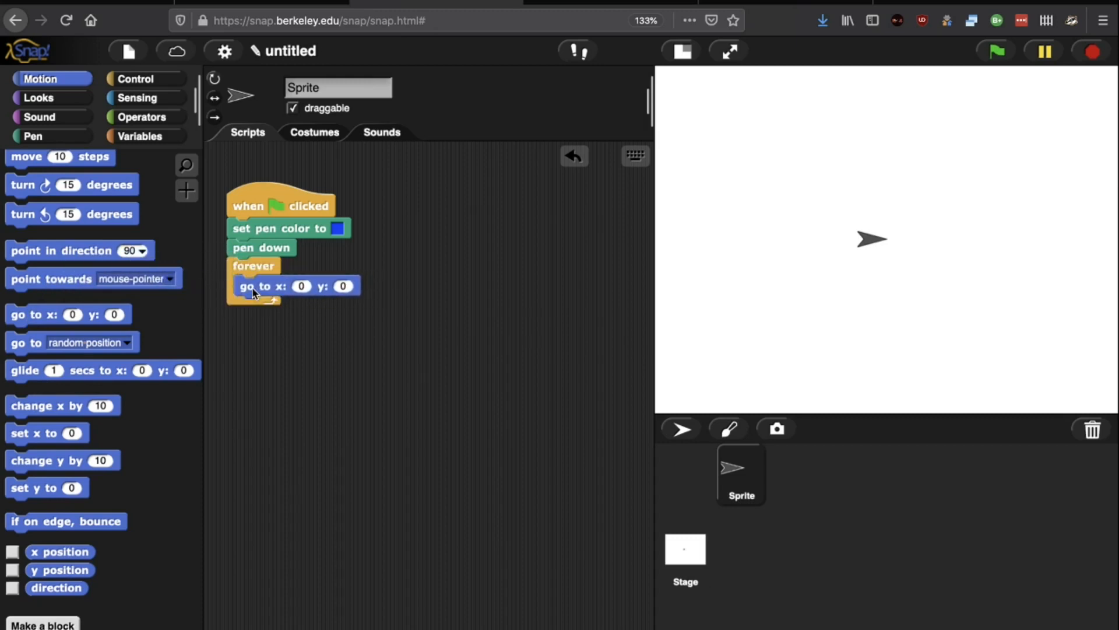
- Fill the go to block's x and y slots with 'mouse x +' and 'mouse y +' sums
{"action": "left_click", "coordinate": [142, 116]}
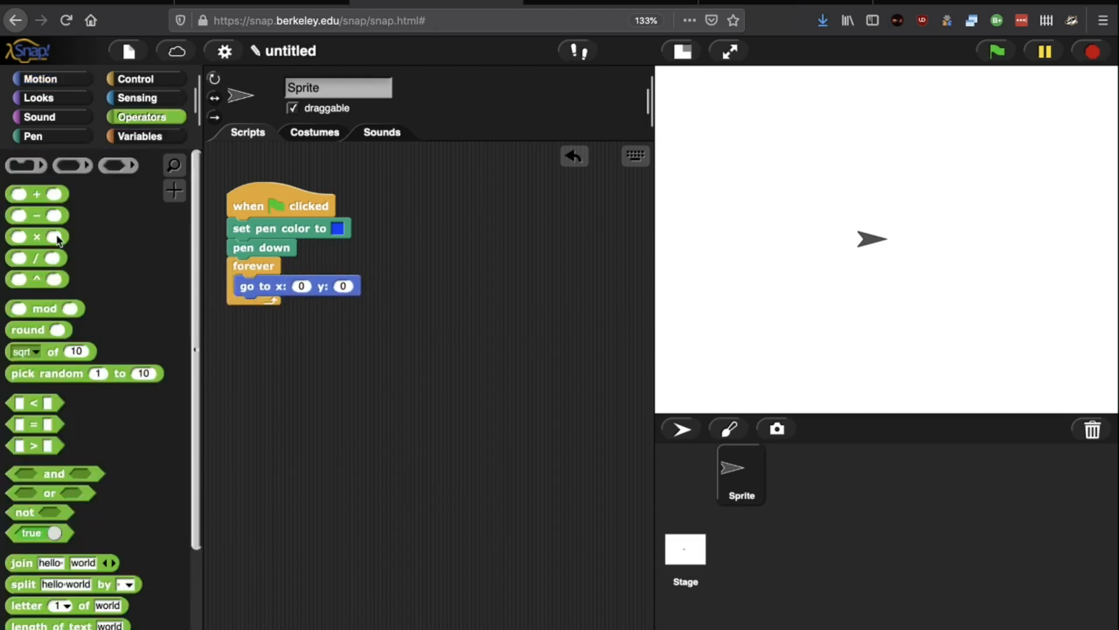
{"action": "mouse_move", "coordinate": [35, 201]}
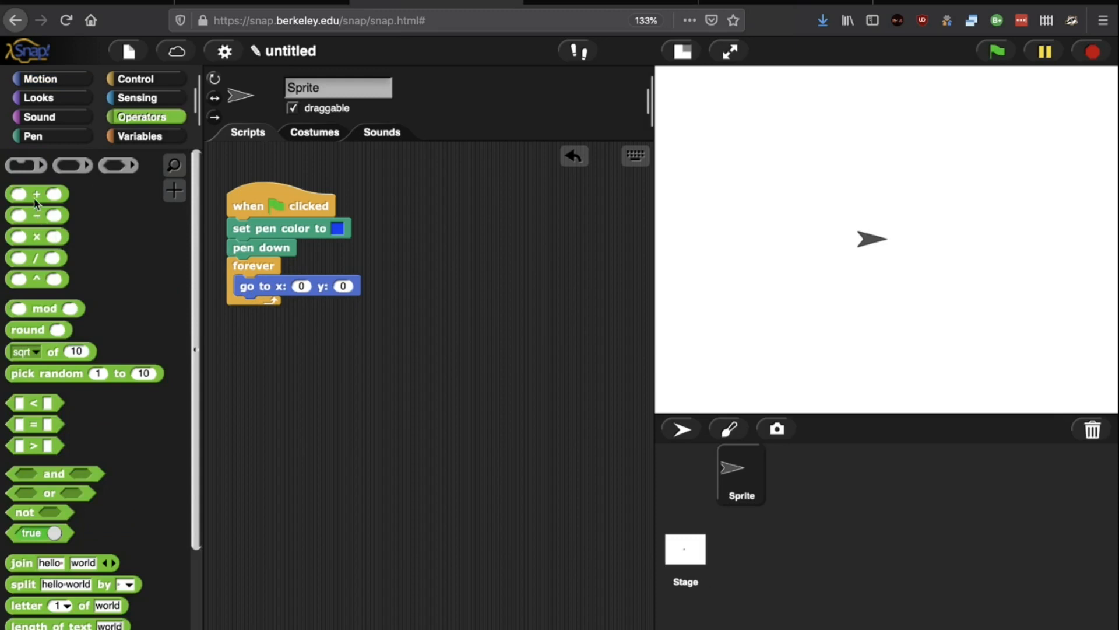
{"action": "mouse_move", "coordinate": [47, 194]}
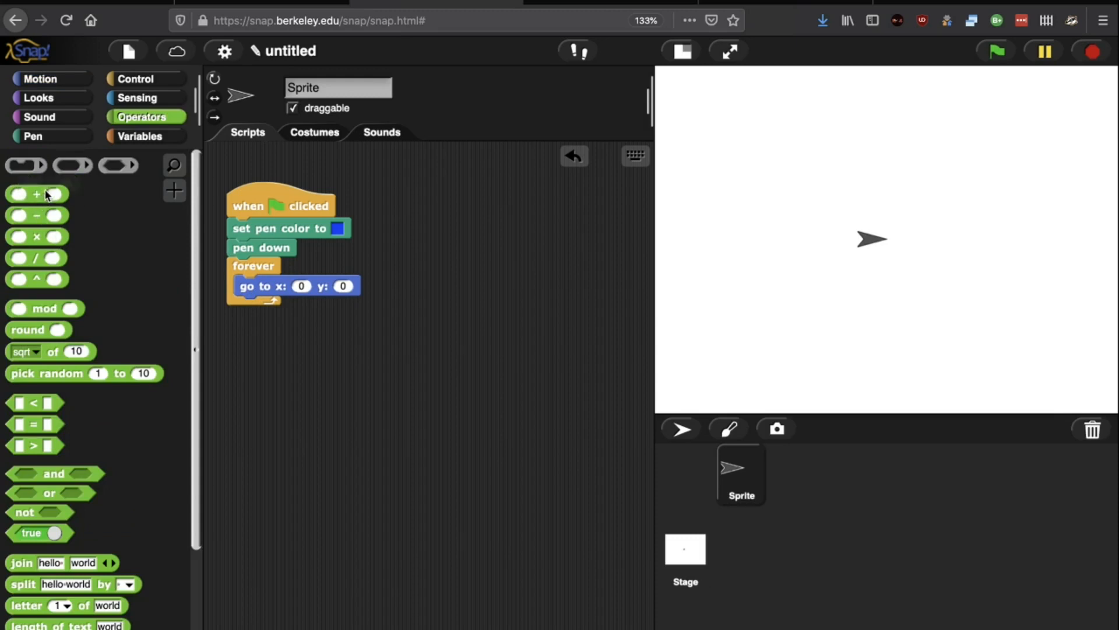
{"action": "left_click_drag", "start_coordinate": [35, 193], "coordinate": [303, 282]}
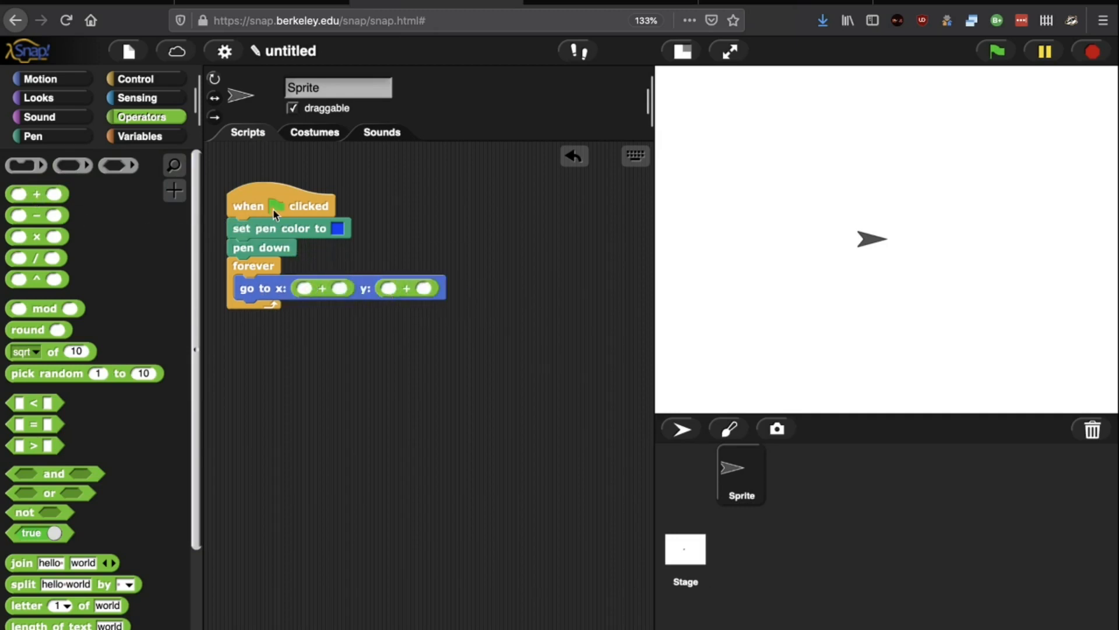
{"action": "left_click", "coordinate": [138, 98]}
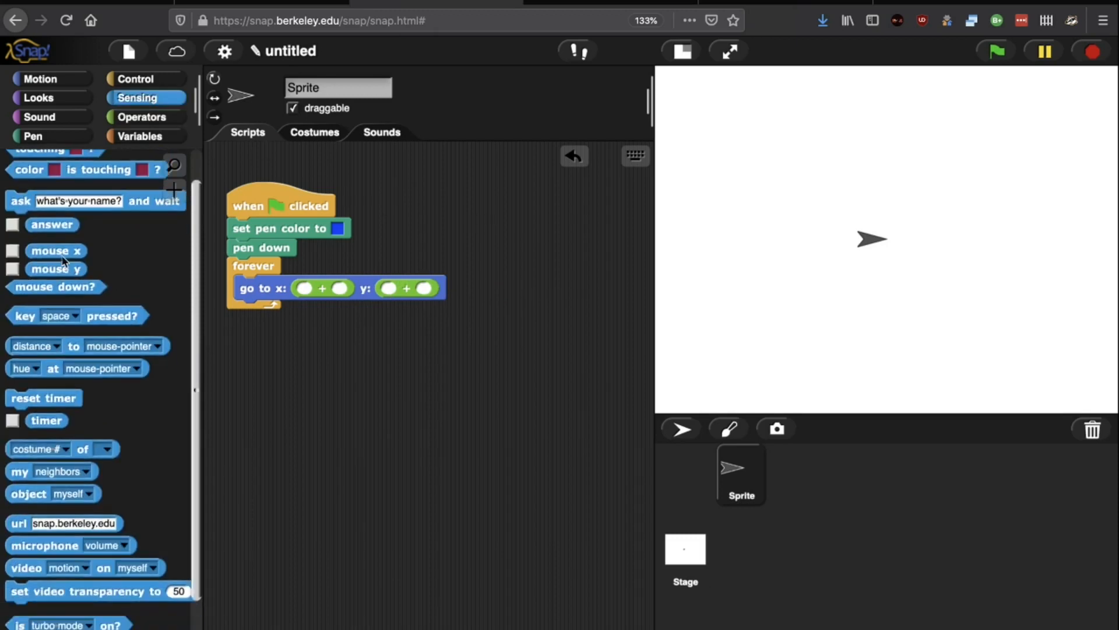
{"action": "left_click_drag", "start_coordinate": [55, 250], "coordinate": [302, 288]}
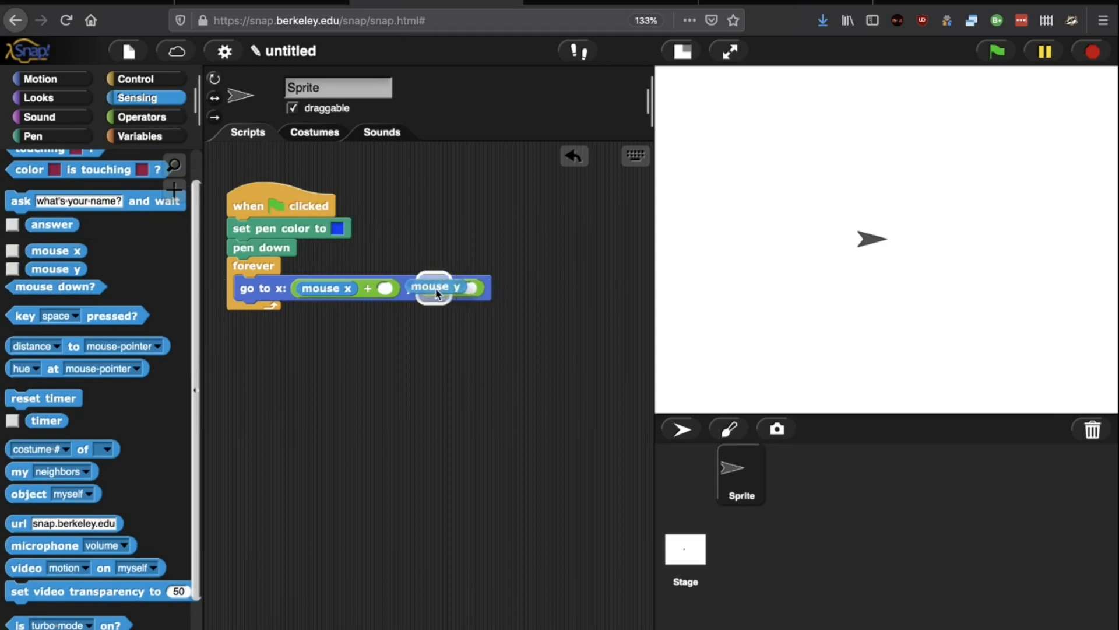
{"action": "left_click_drag", "start_coordinate": [433, 286], "coordinate": [446, 287]}
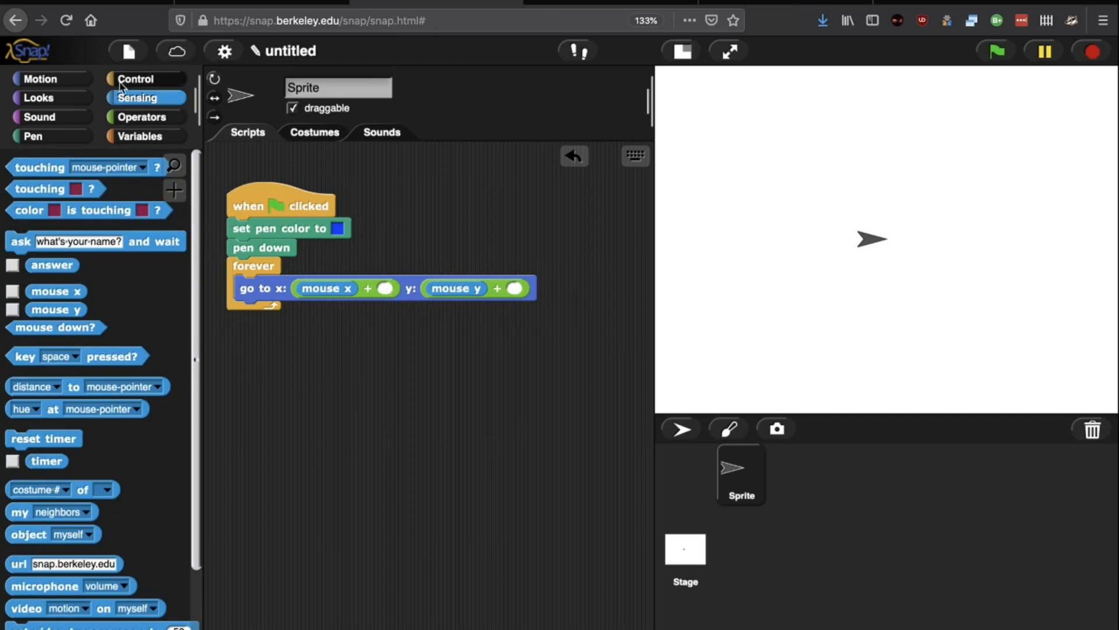
{"action": "left_click", "coordinate": [137, 78]}
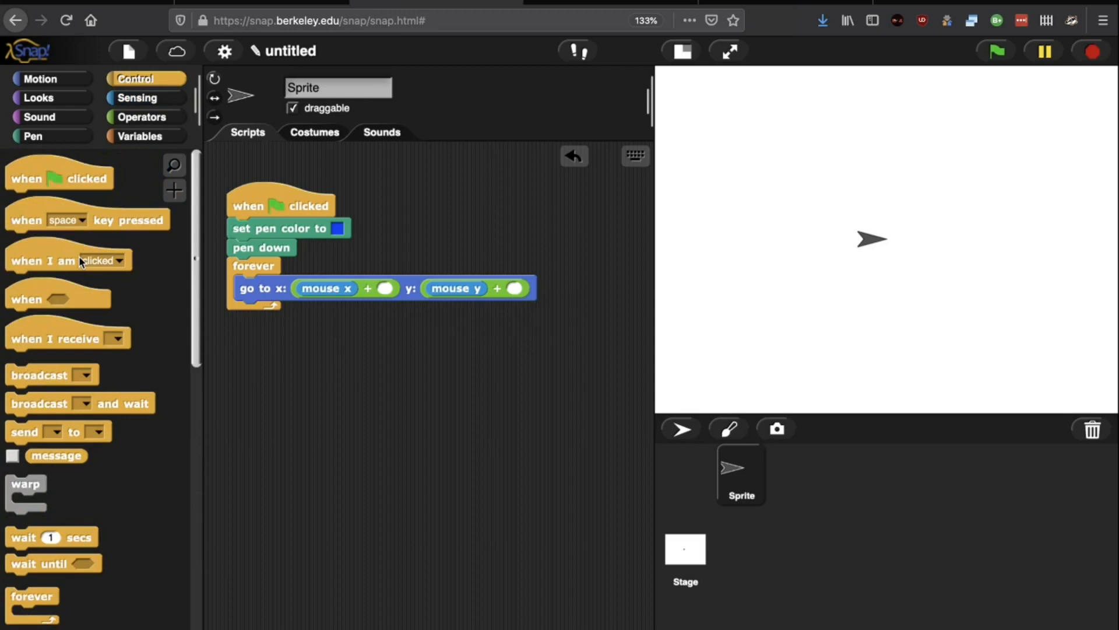
- Add a 'when space key pressed' script containing the Pen 'clear' block
{"action": "left_click_drag", "start_coordinate": [86, 220], "coordinate": [350, 378]}
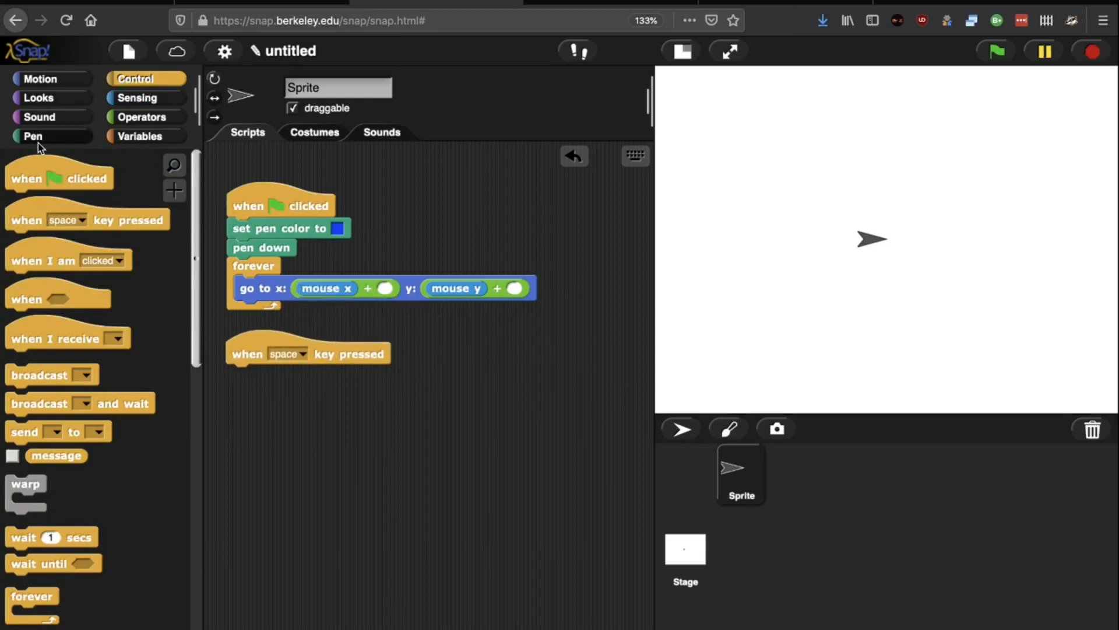
{"action": "left_click", "coordinate": [34, 136]}
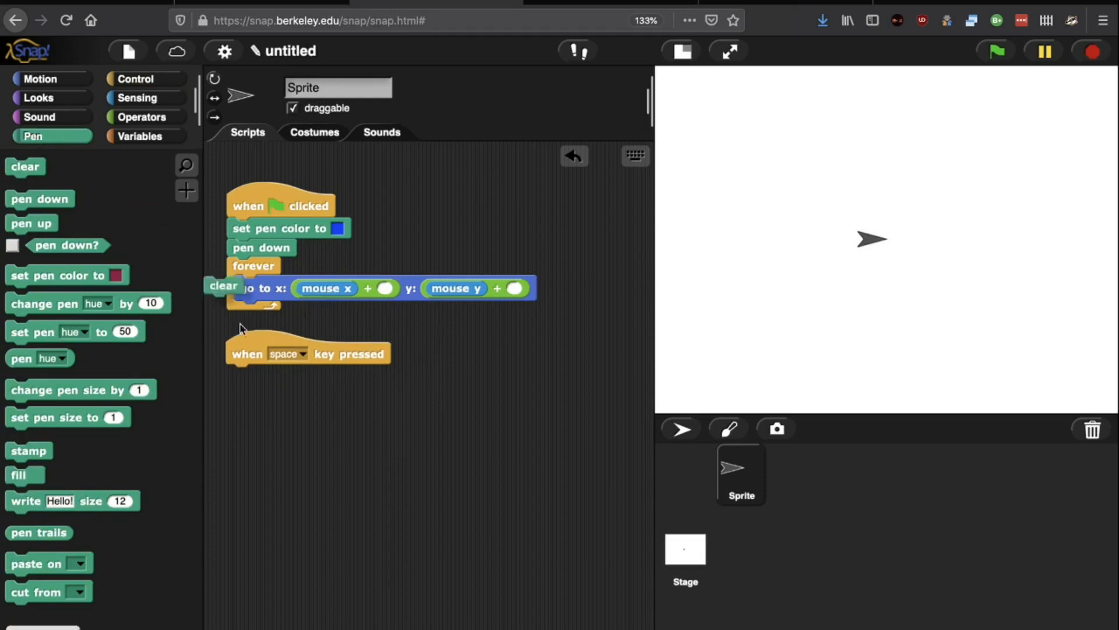
{"action": "left_click_drag", "start_coordinate": [221, 286], "coordinate": [246, 373]}
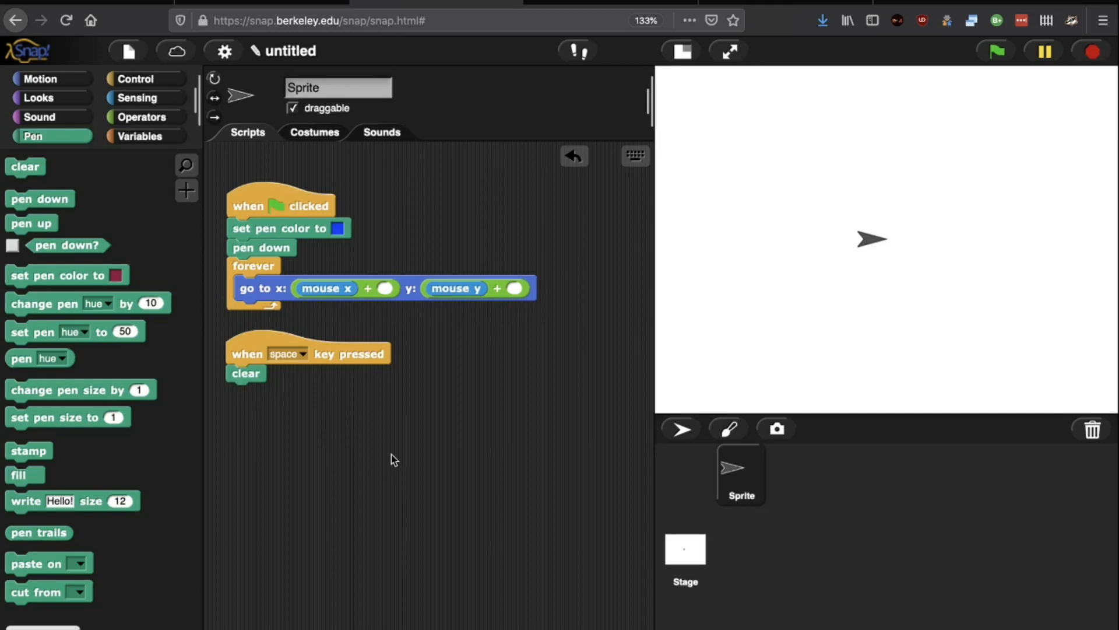
{"action": "mouse_move", "coordinate": [582, 467]}
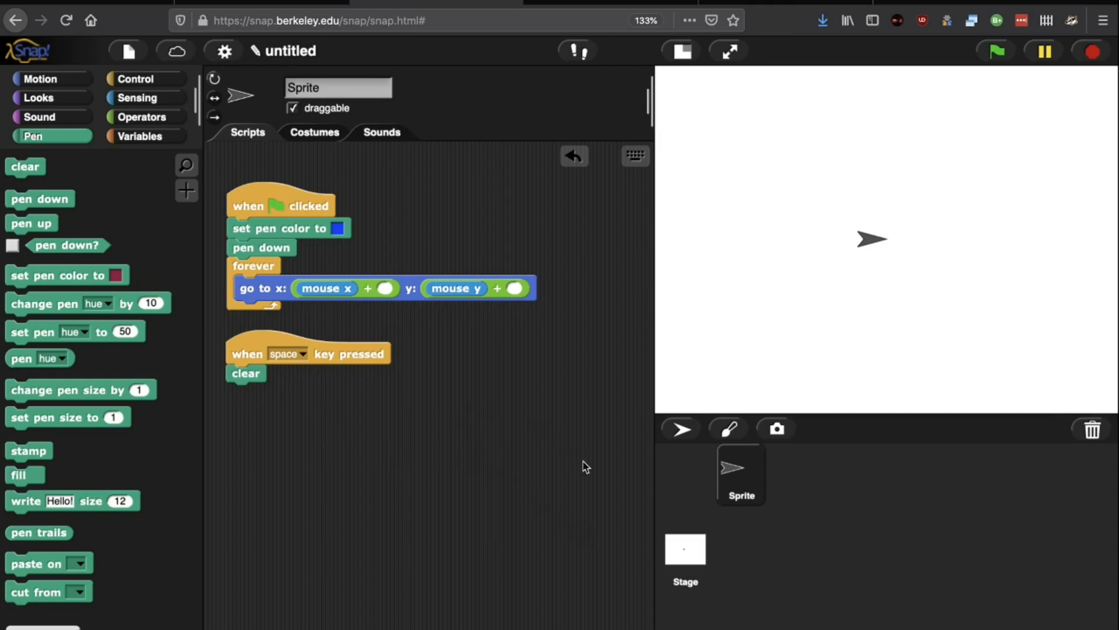
{"action": "mouse_move", "coordinate": [752, 496]}
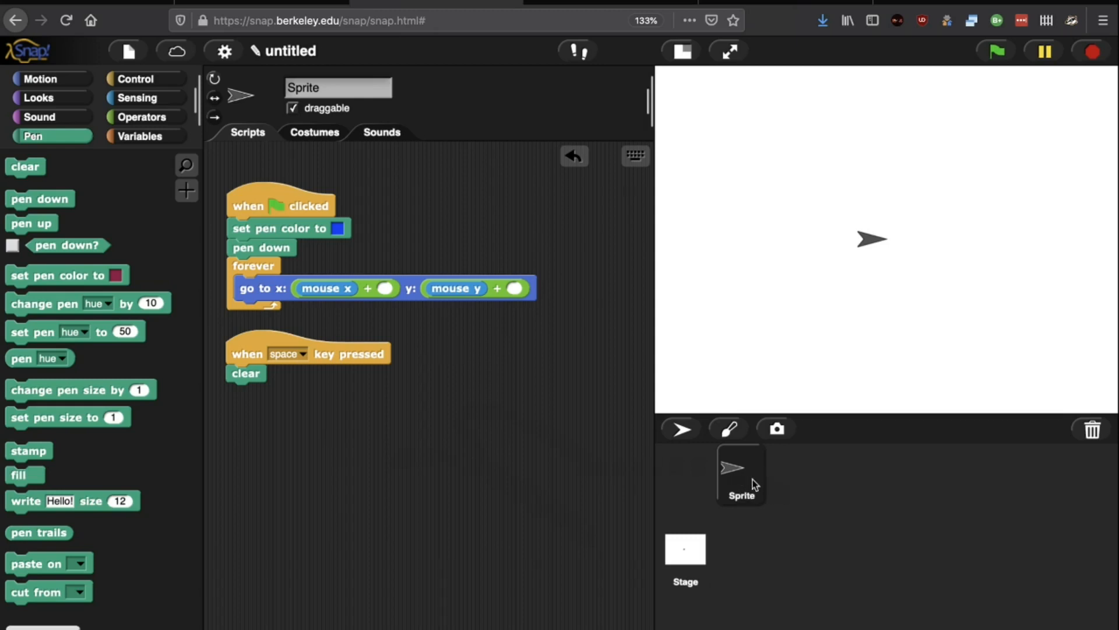
- Duplicate the sprite repeatedly from the corral until Sprite(2) through Sprite(5) exist
{"action": "right_click", "coordinate": [738, 480]}
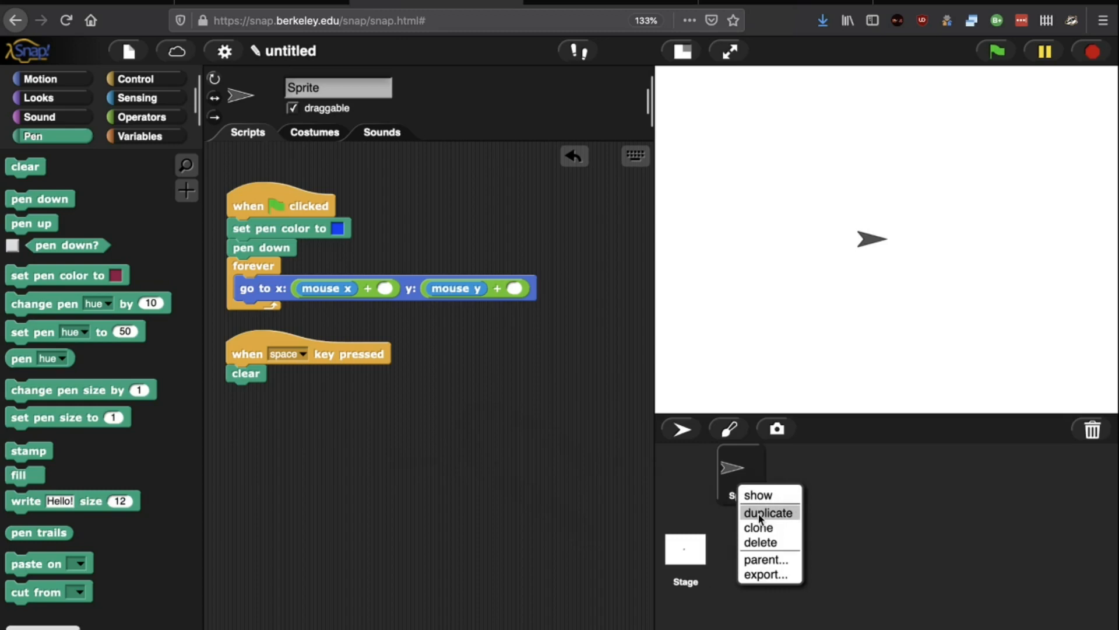
{"action": "left_click", "coordinate": [768, 512]}
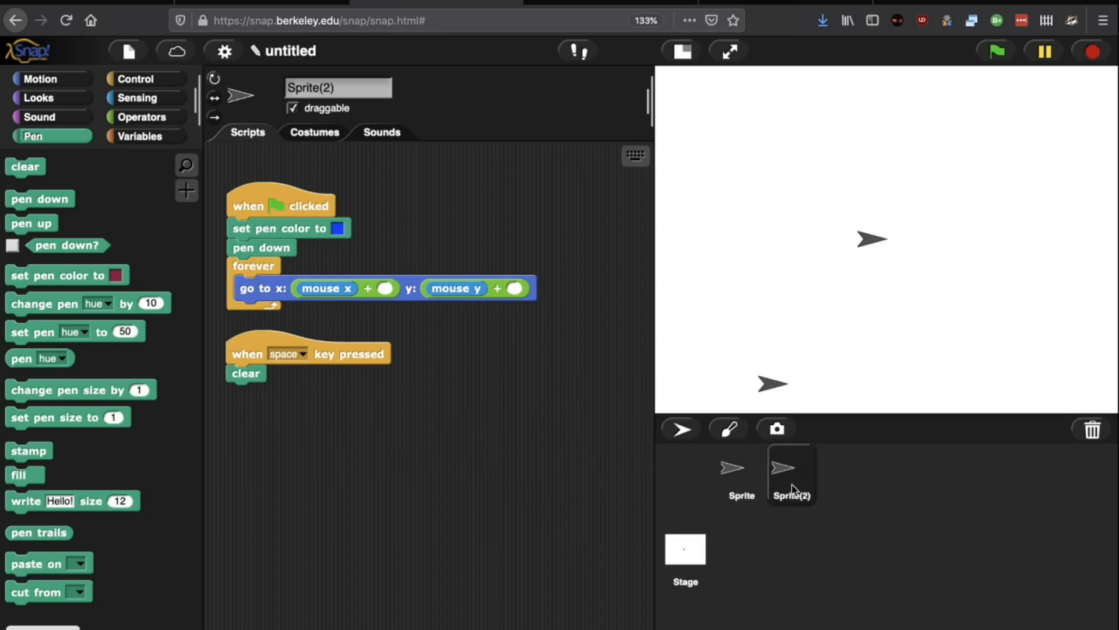
{"action": "right_click", "coordinate": [792, 485]}
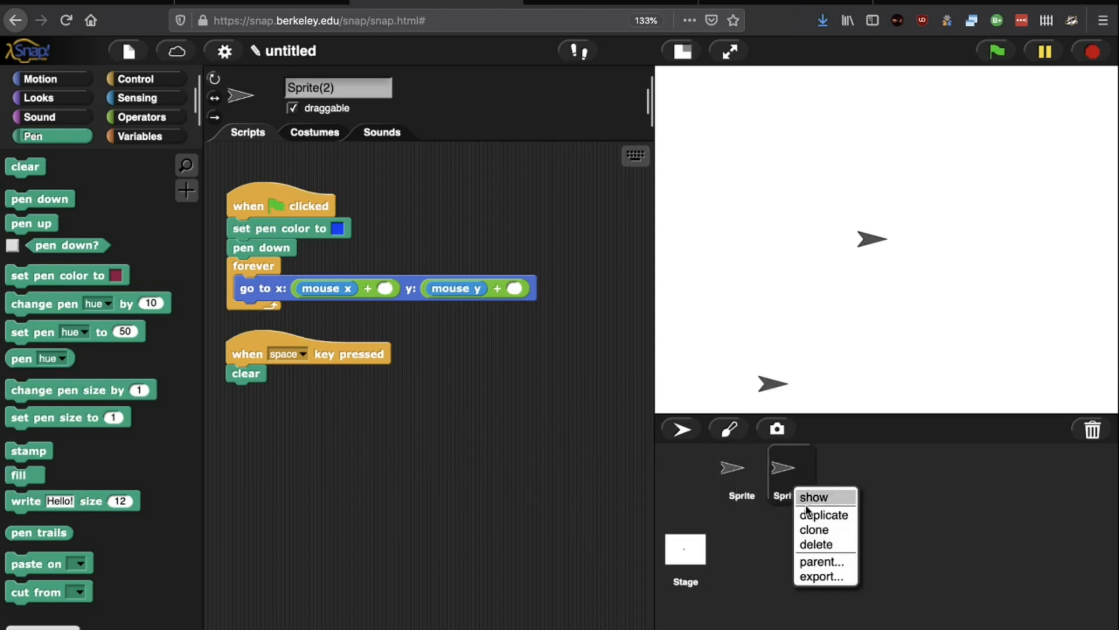
{"action": "left_click", "coordinate": [823, 515]}
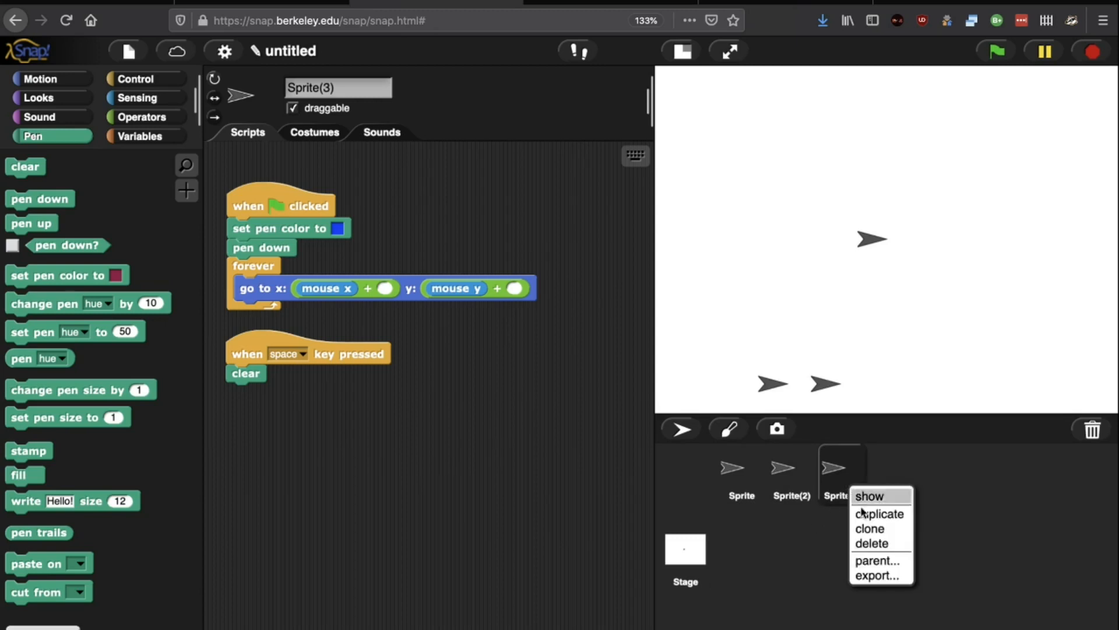
{"action": "left_click", "coordinate": [880, 514]}
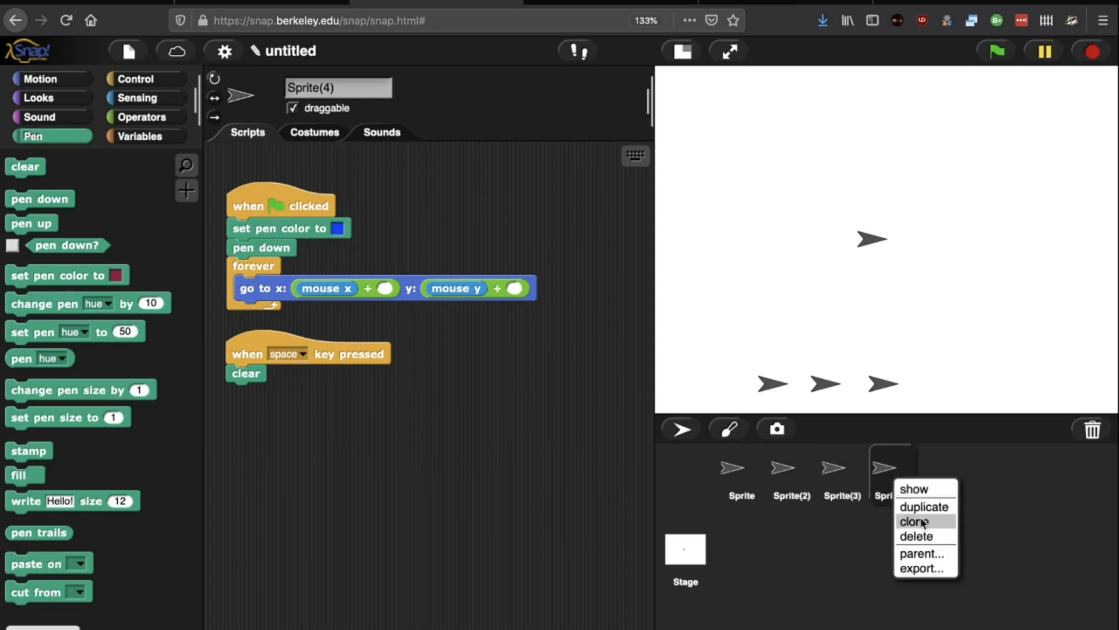
{"action": "left_click", "coordinate": [913, 521]}
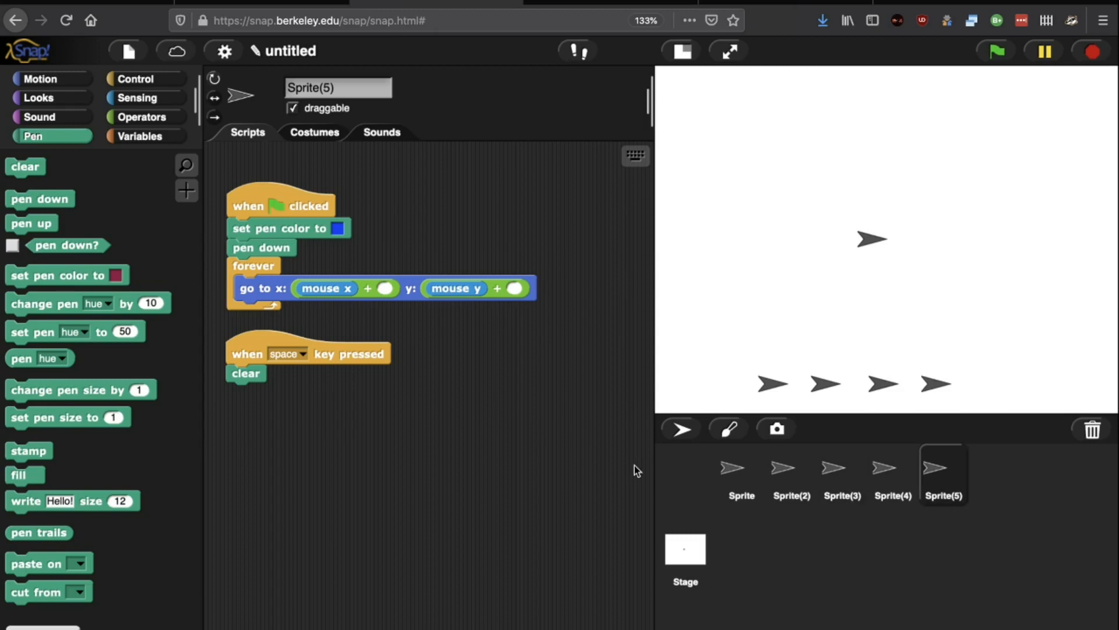
{"action": "mouse_move", "coordinate": [739, 485]}
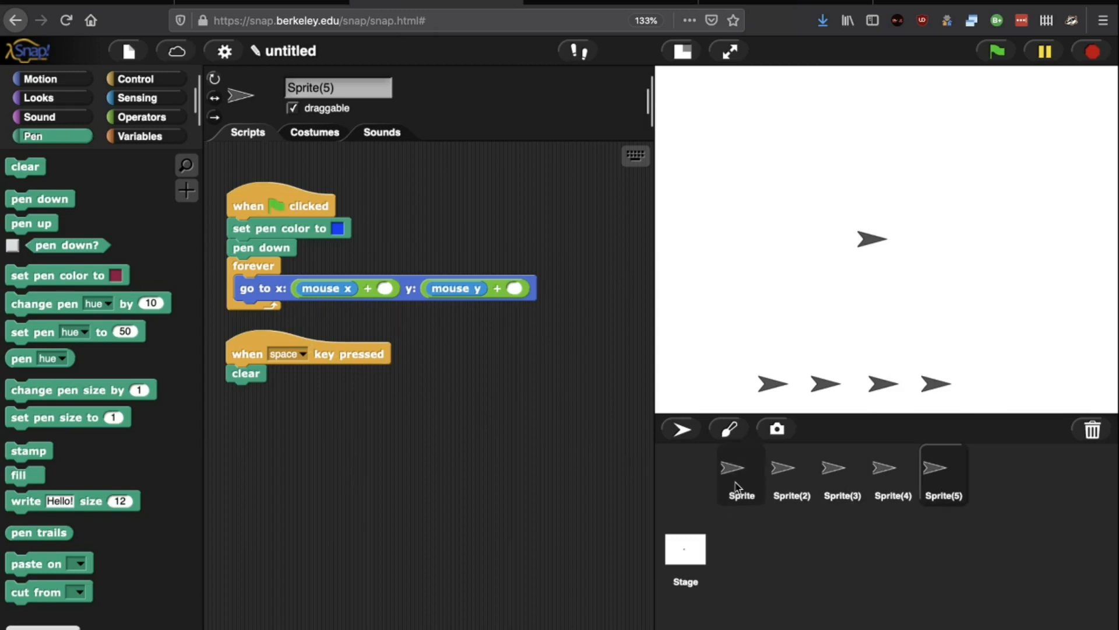
- Give Sprite through Sprite(5) go to offsets of 0, 5, 10, 15 and 20
{"action": "left_click", "coordinate": [734, 471]}
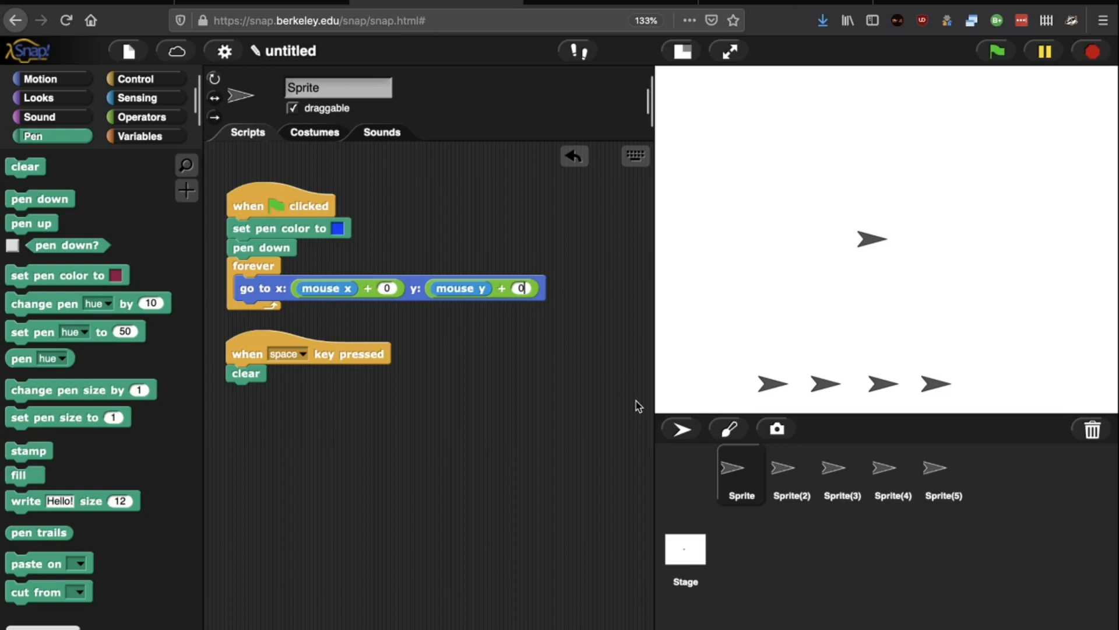
{"action": "left_click", "coordinate": [791, 476]}
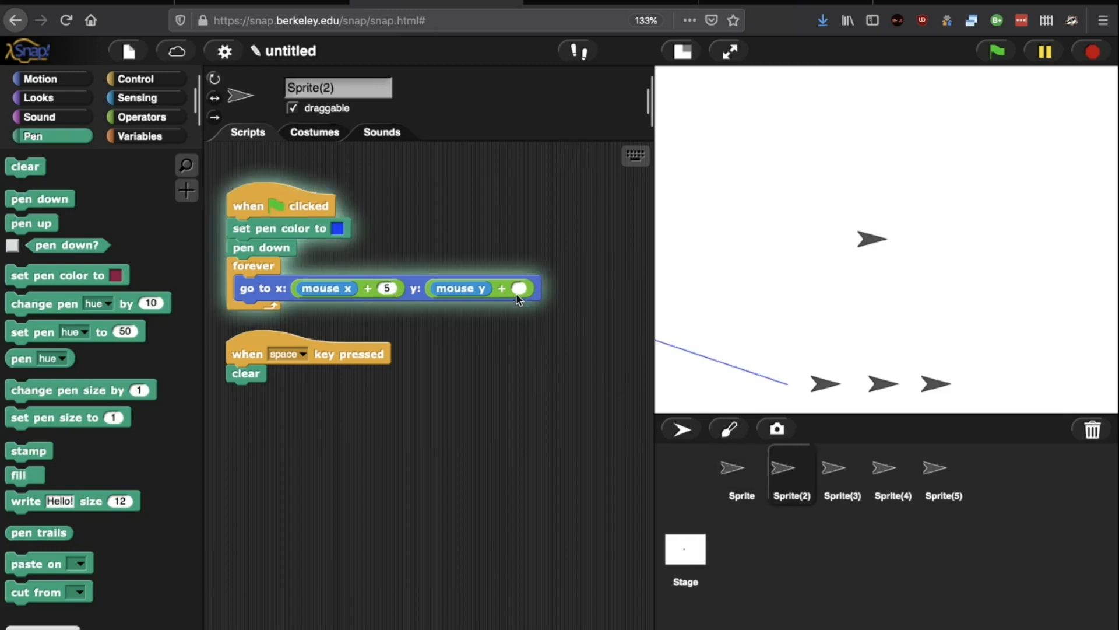
{"action": "left_click", "coordinate": [834, 470]}
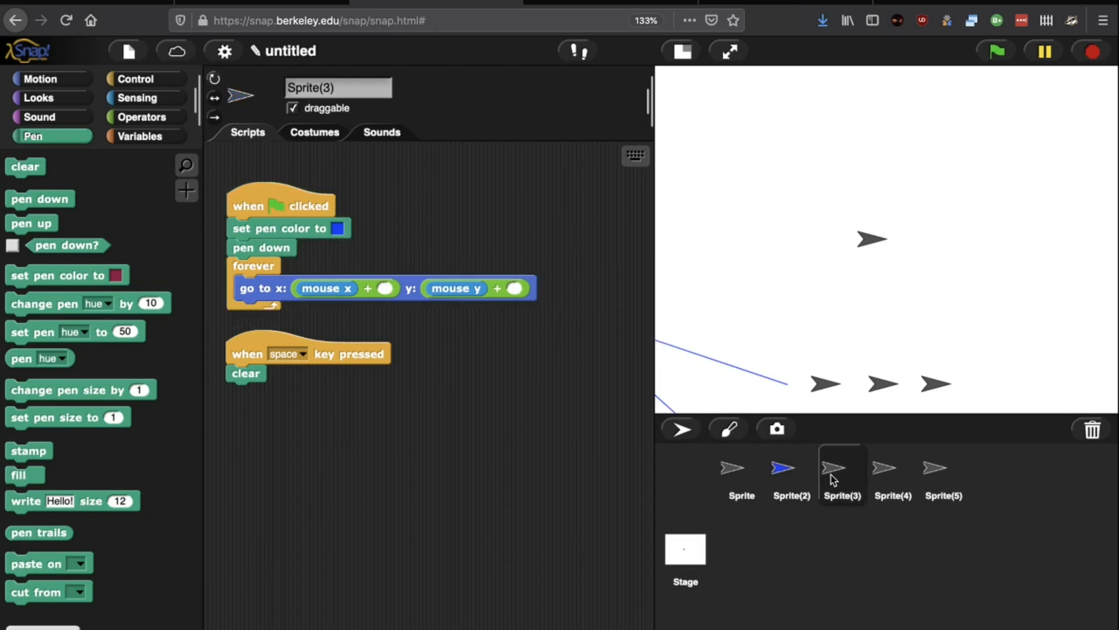
{"action": "type", "text": "5"}
{"action": "type", "text": "10"}
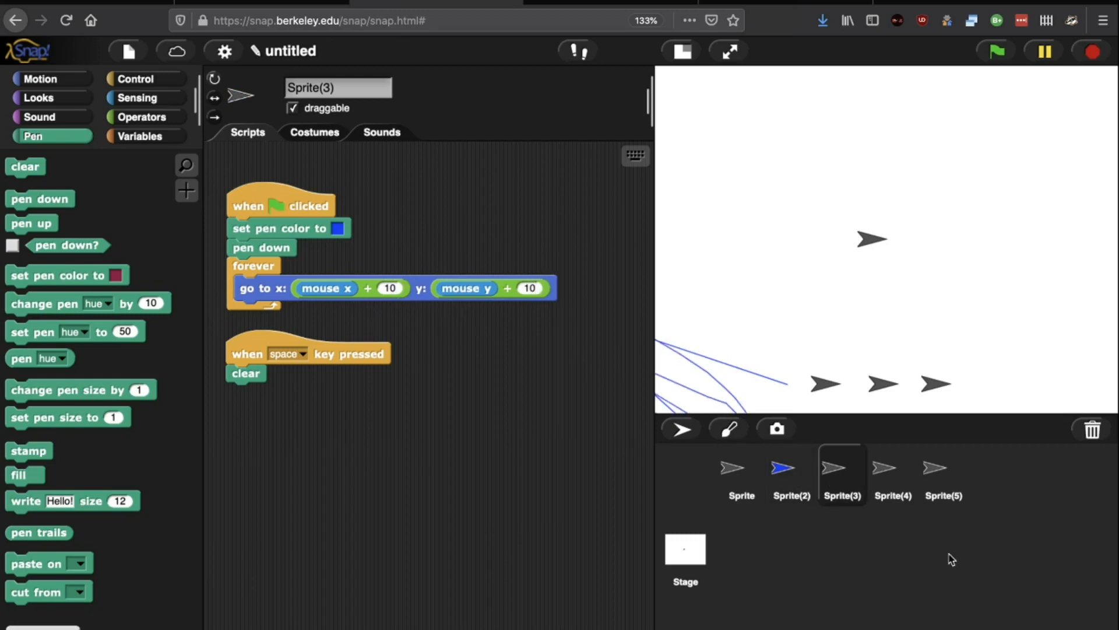
{"action": "left_click", "coordinate": [892, 473]}
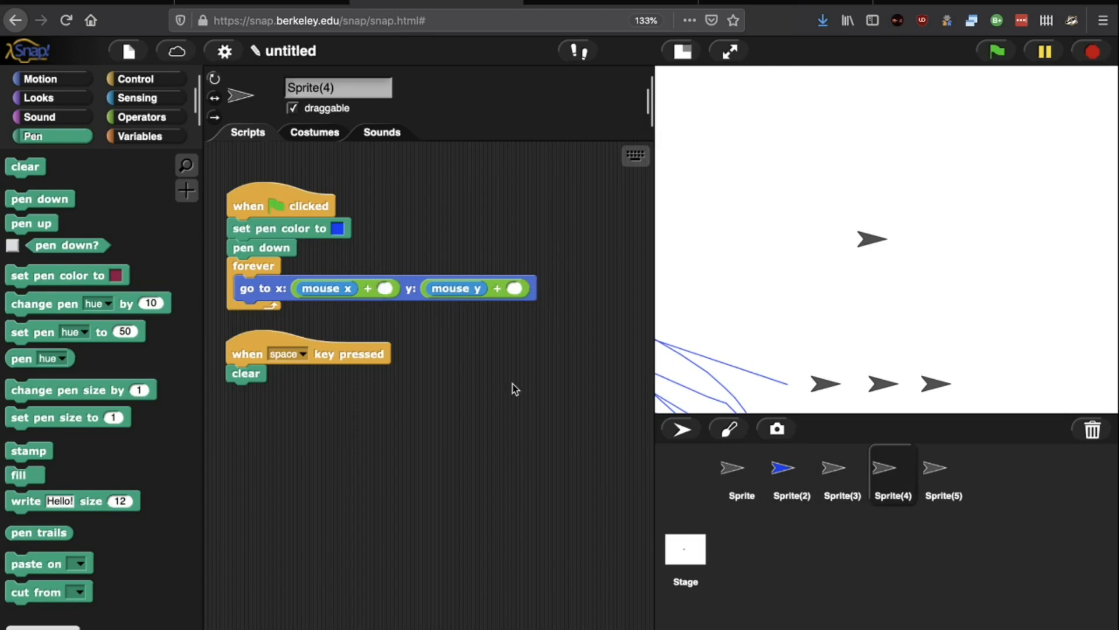
{"action": "type", "text": "15"}
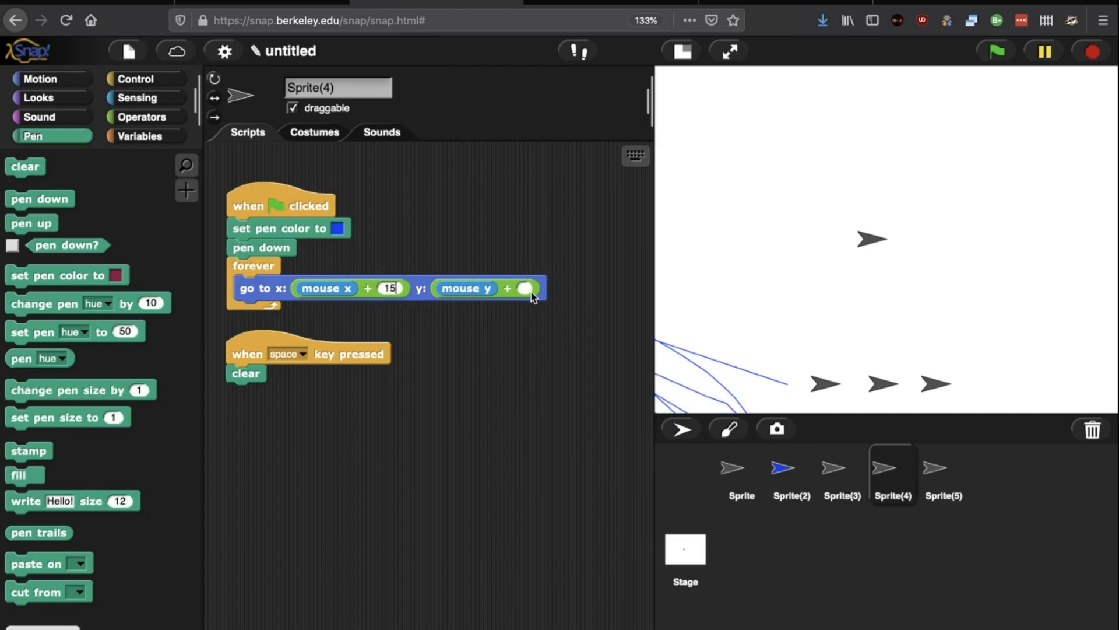
{"action": "left_click", "coordinate": [942, 471]}
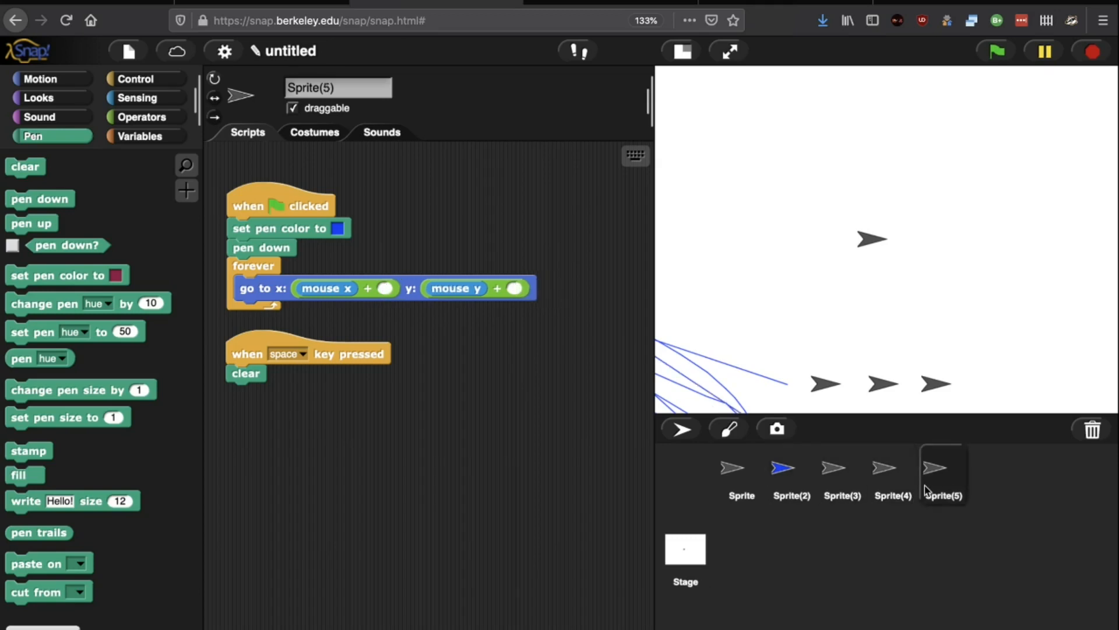
{"action": "type", "text": "20"}
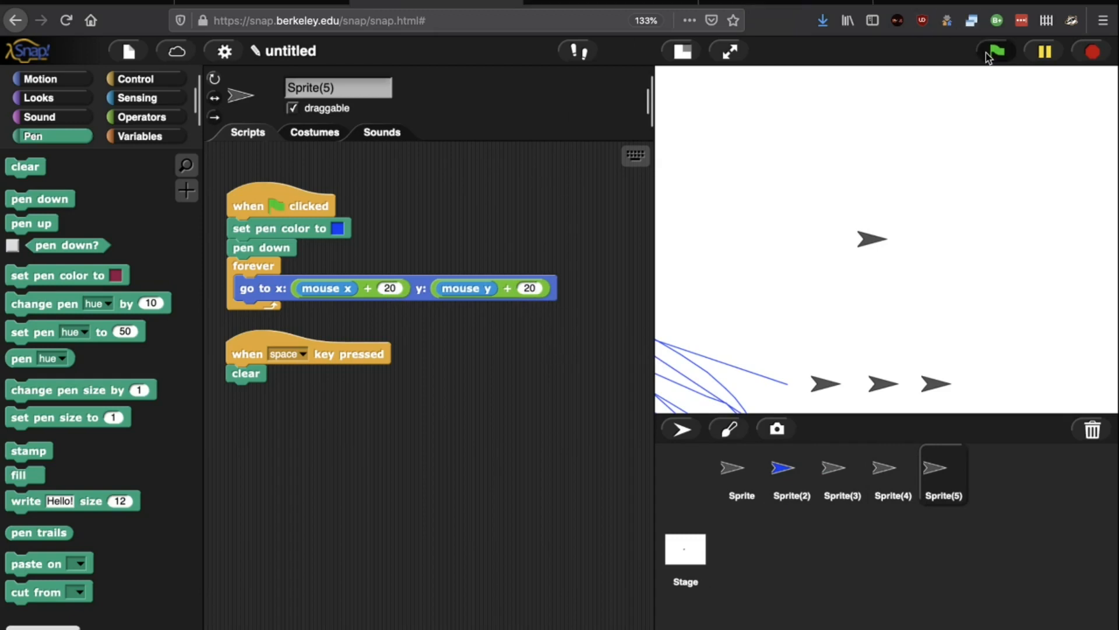
- Run the project with the green flag and show the five blue trails full screen
{"action": "left_click", "coordinate": [999, 49]}
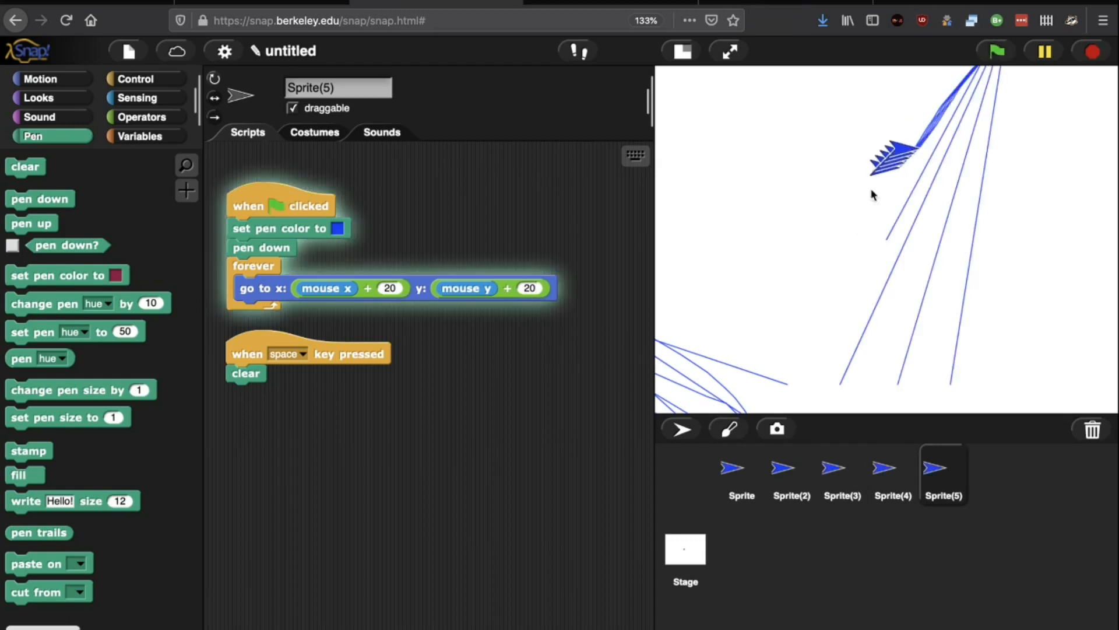
{"action": "mouse_move", "coordinate": [941, 273]}
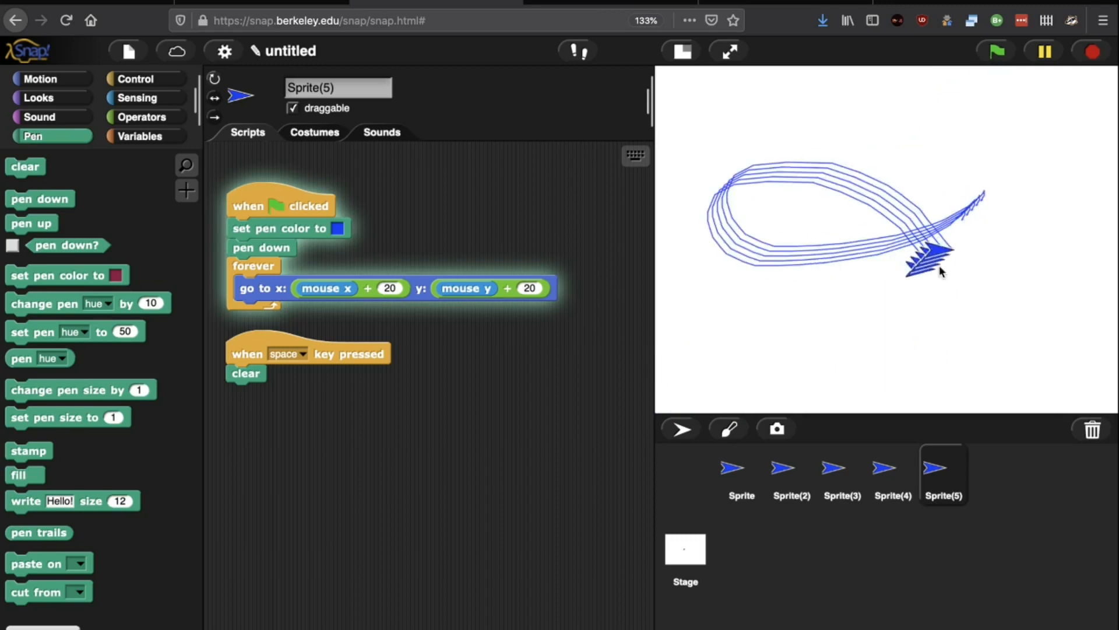
{"action": "mouse_move", "coordinate": [1004, 189]}
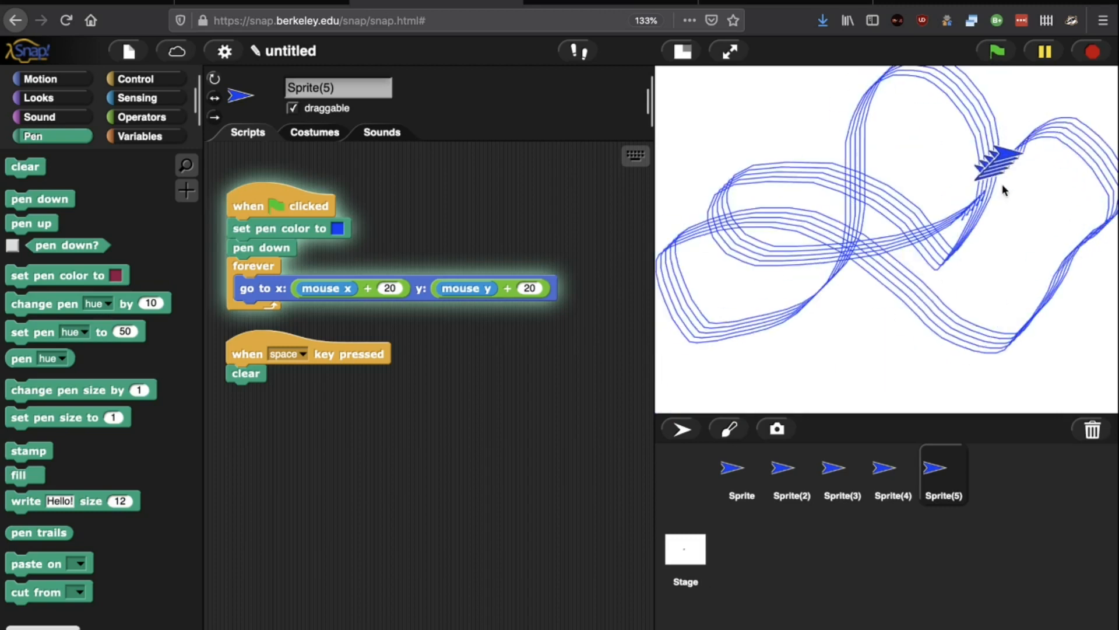
{"action": "mouse_move", "coordinate": [1071, 265]}
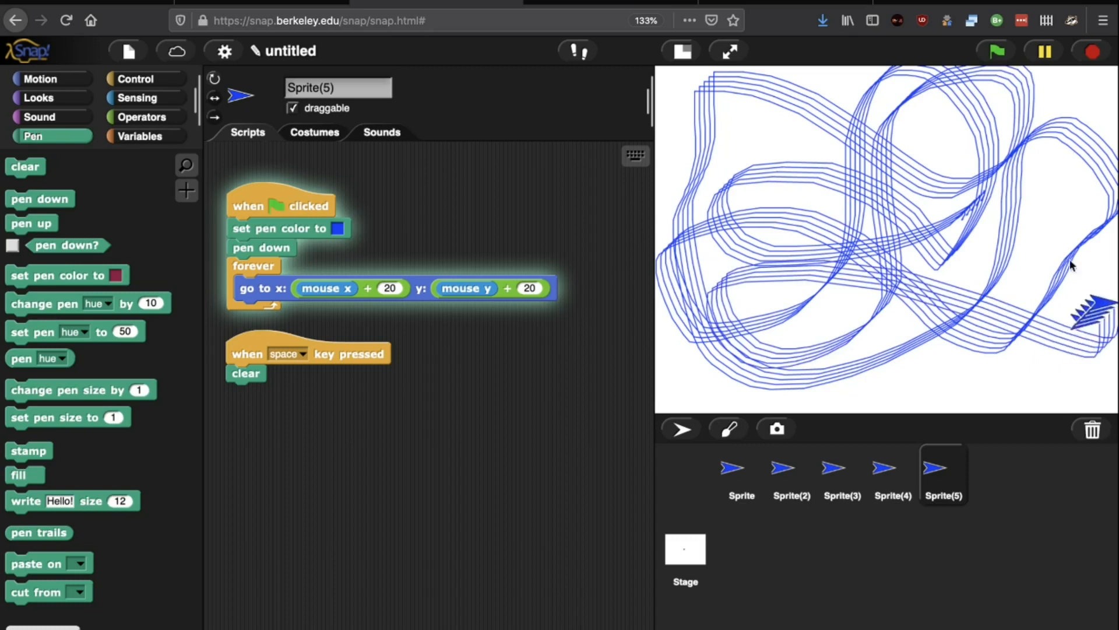
{"action": "left_click", "coordinate": [728, 50]}
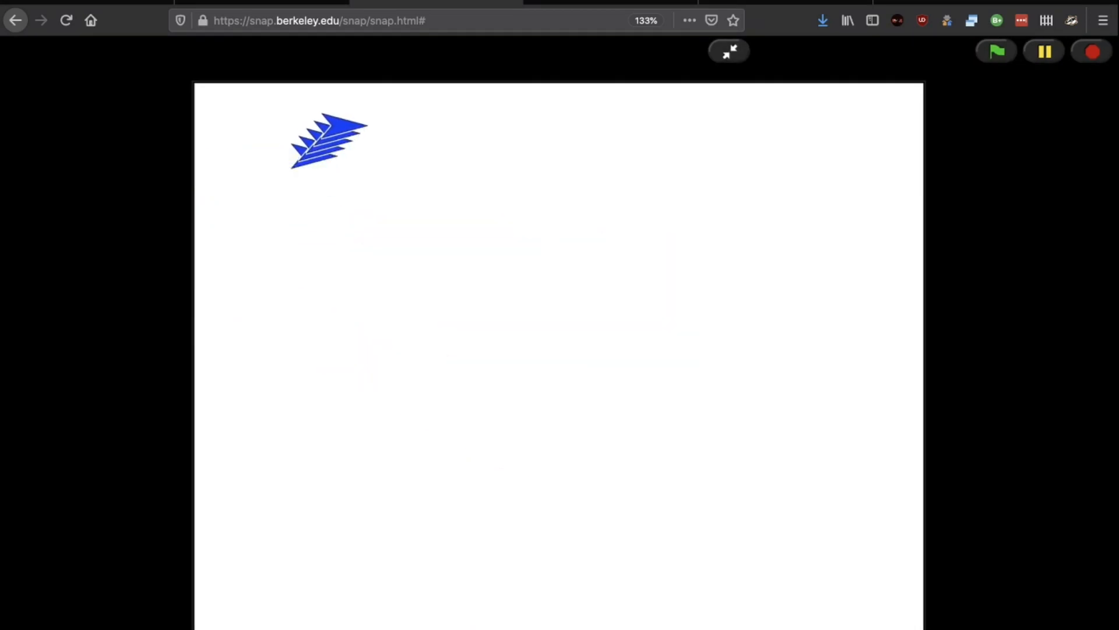
{"action": "left_click", "coordinate": [999, 51]}
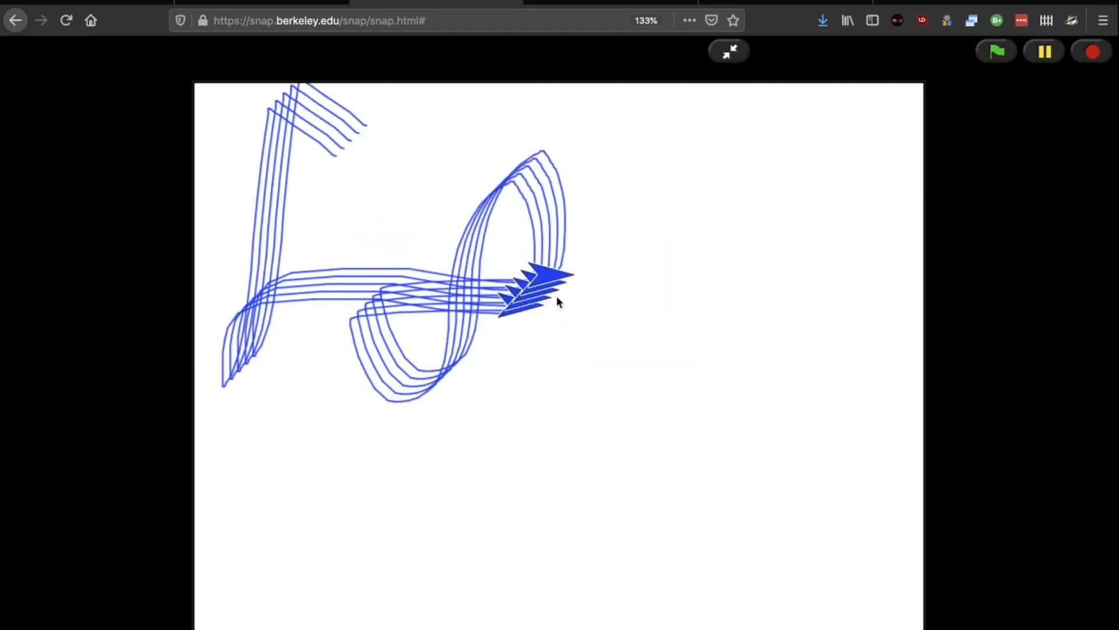